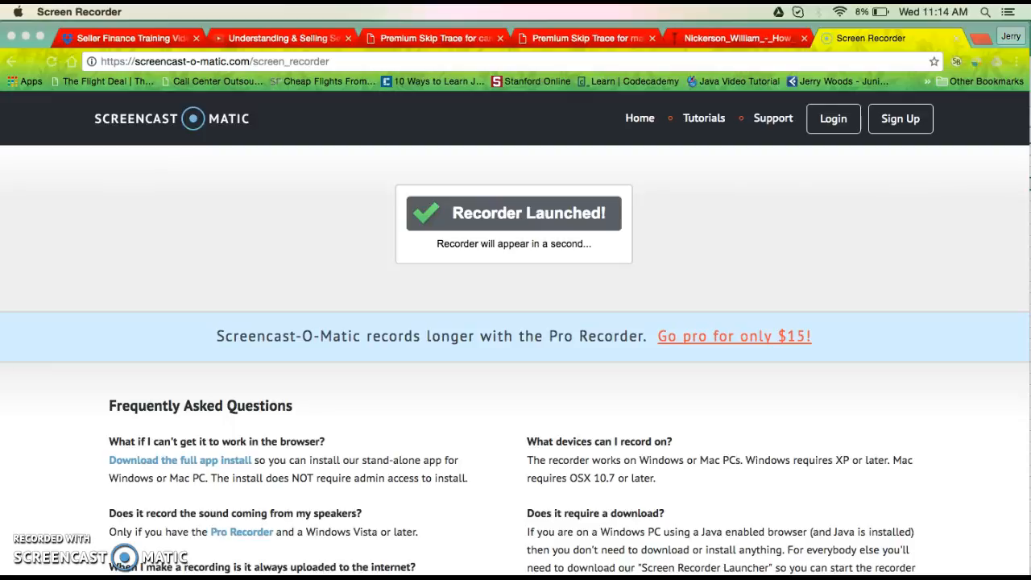
{"action": "mouse_move", "coordinate": [969, 45]}
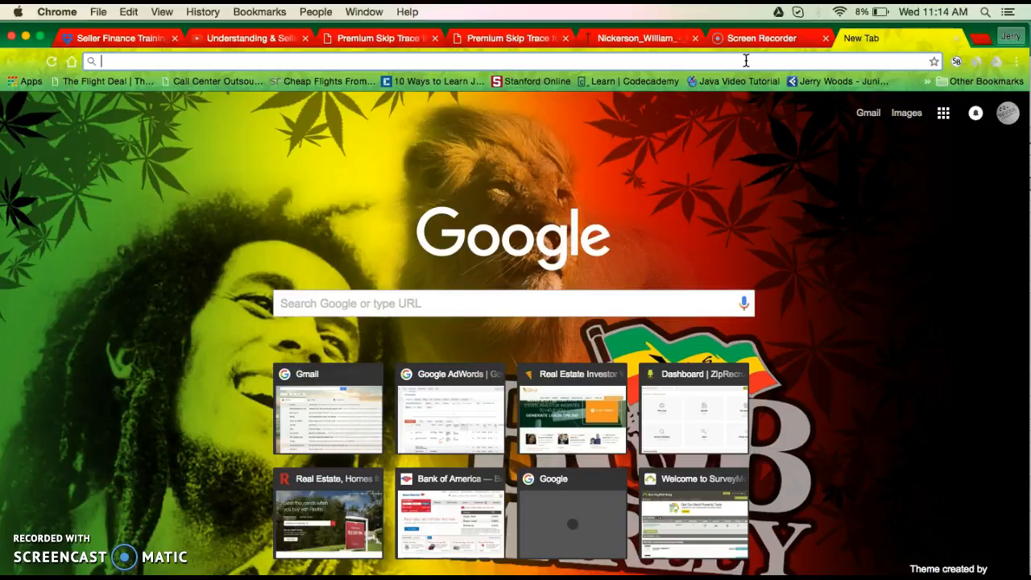
Load dropbox.com in a new Chrome tab
{"action": "type", "text": "dropbox.com/home"}
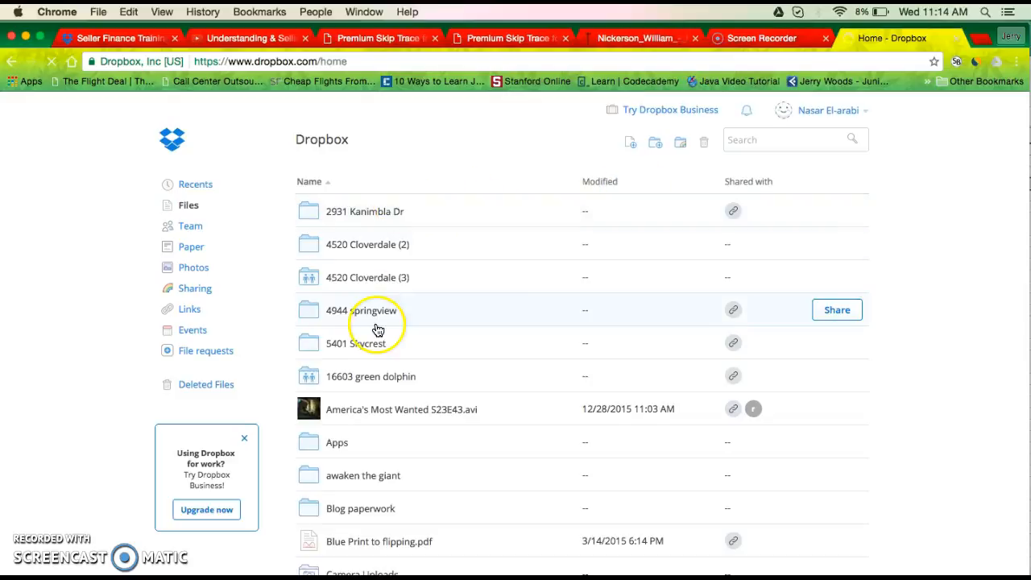
{"action": "mouse_move", "coordinate": [825, 109]}
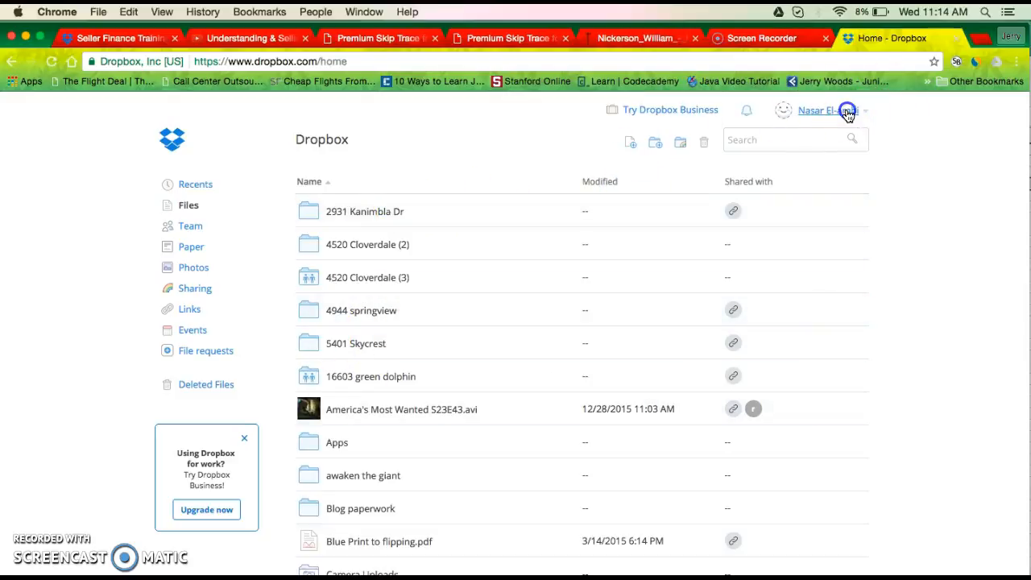
Switch from the account menu to the other Dropbox account
{"action": "left_click", "coordinate": [828, 109]}
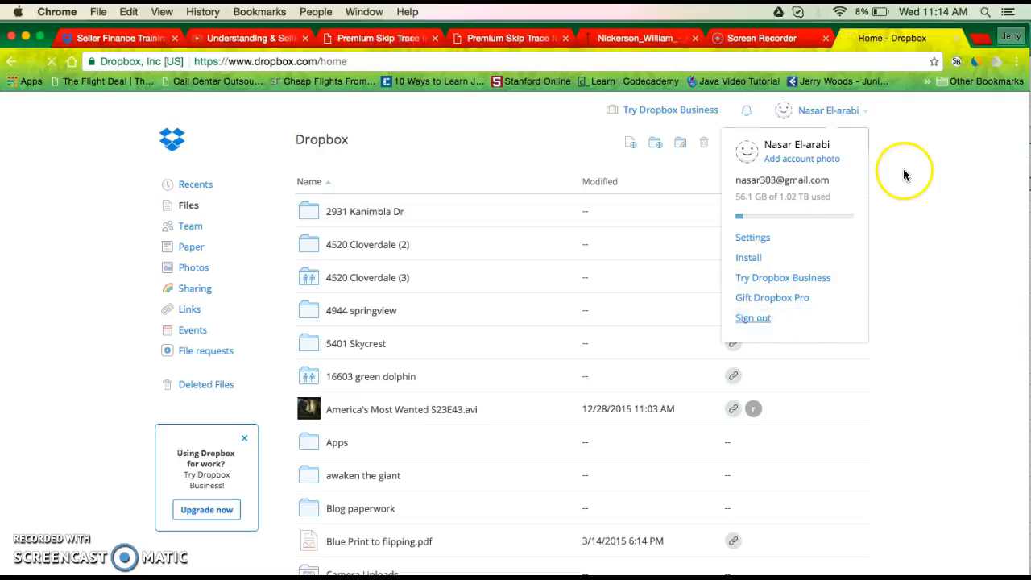
{"action": "left_click", "coordinate": [752, 318]}
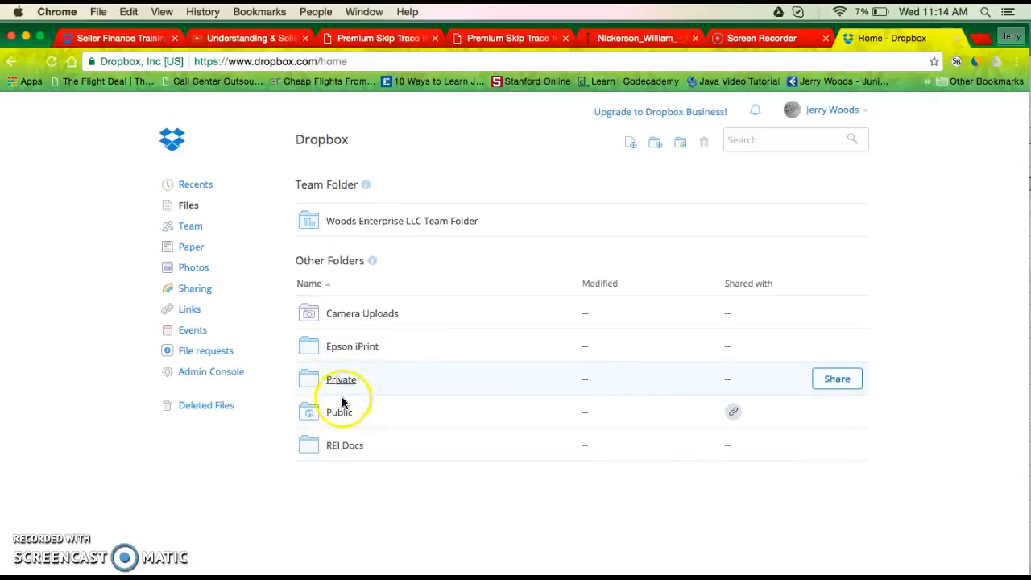
{"action": "mouse_move", "coordinate": [387, 219]}
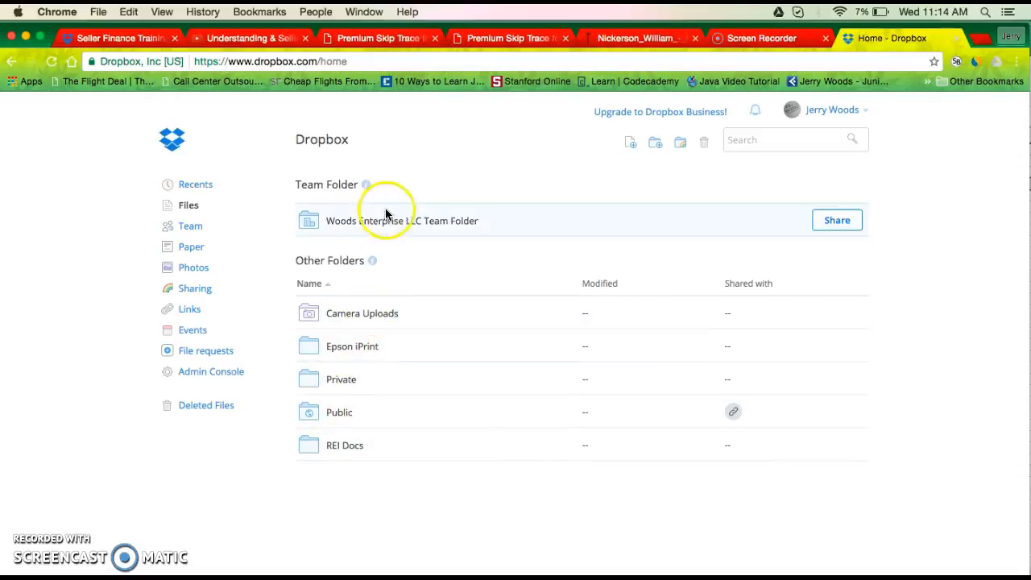
{"action": "mouse_move", "coordinate": [338, 412]}
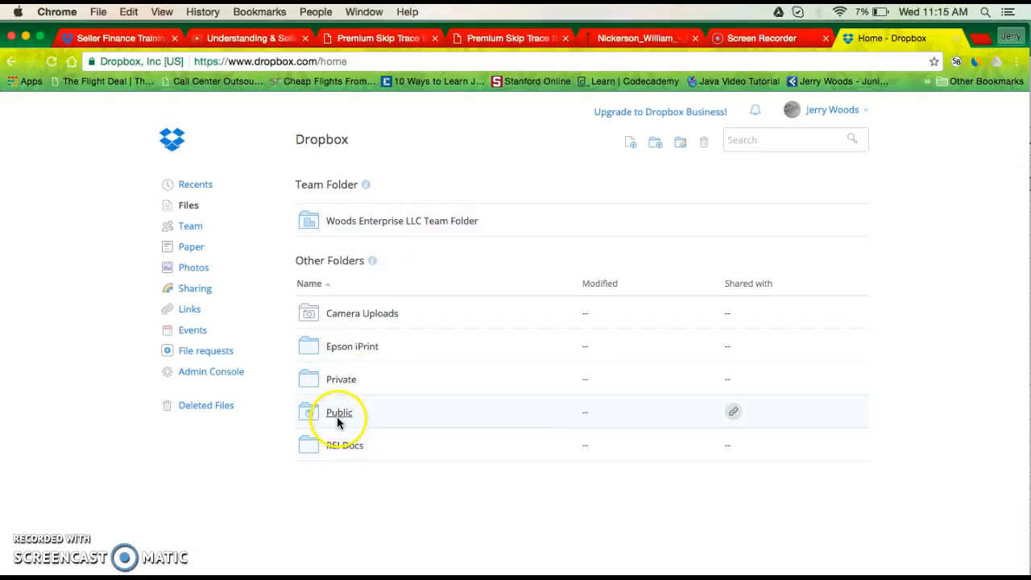
{"action": "left_click", "coordinate": [338, 412]}
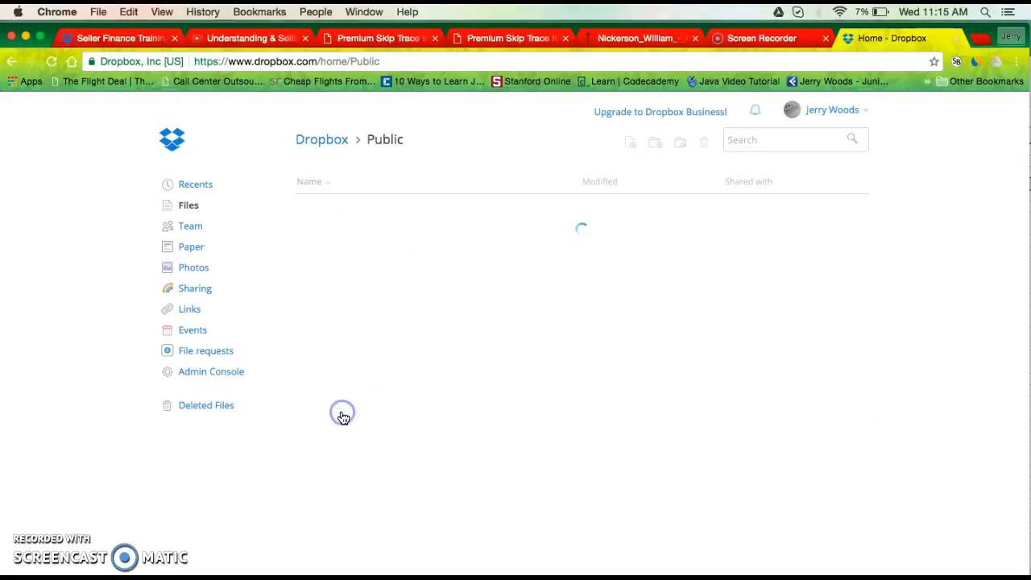
{"action": "mouse_move", "coordinate": [451, 338]}
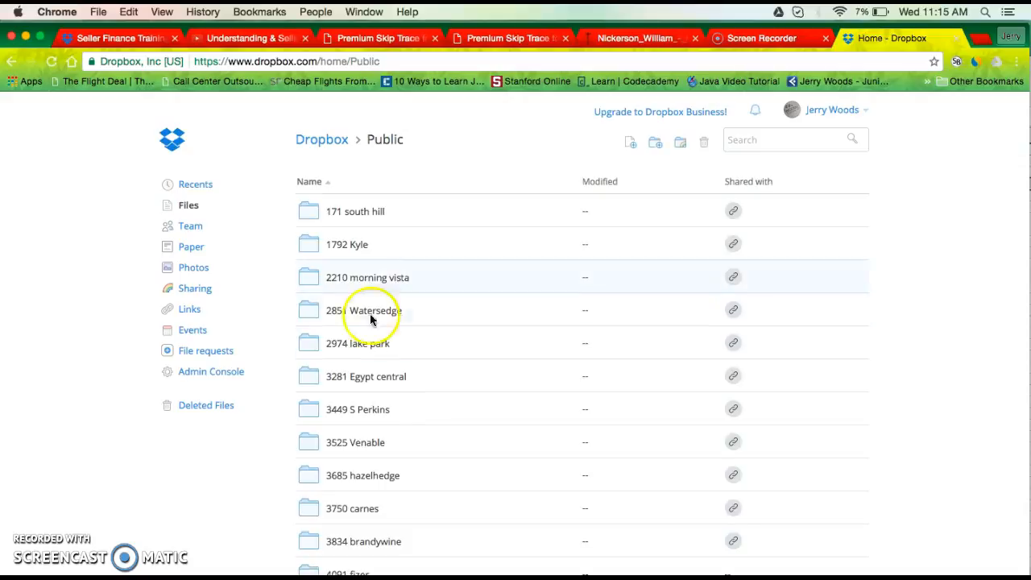
{"action": "scroll", "scroll_direction": "down", "scroll_amount": 3}
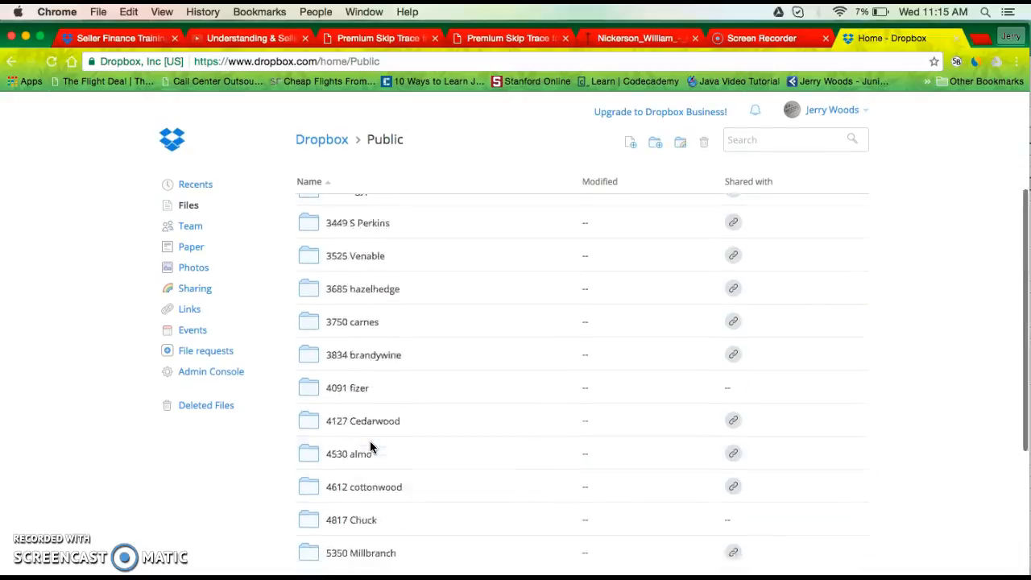
{"action": "scroll", "scroll_direction": "up", "scroll_amount": 3}
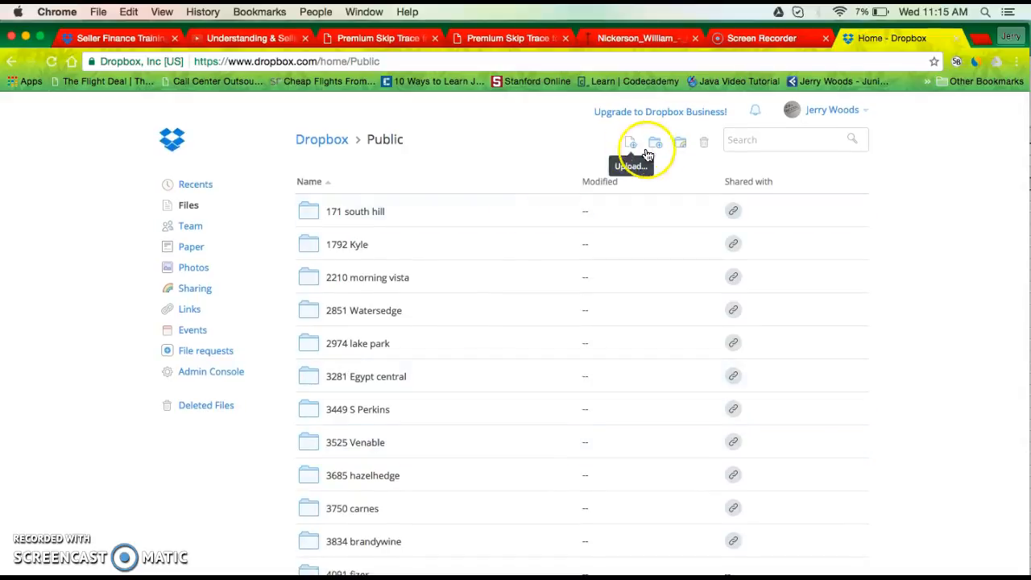
{"action": "mouse_move", "coordinate": [655, 142]}
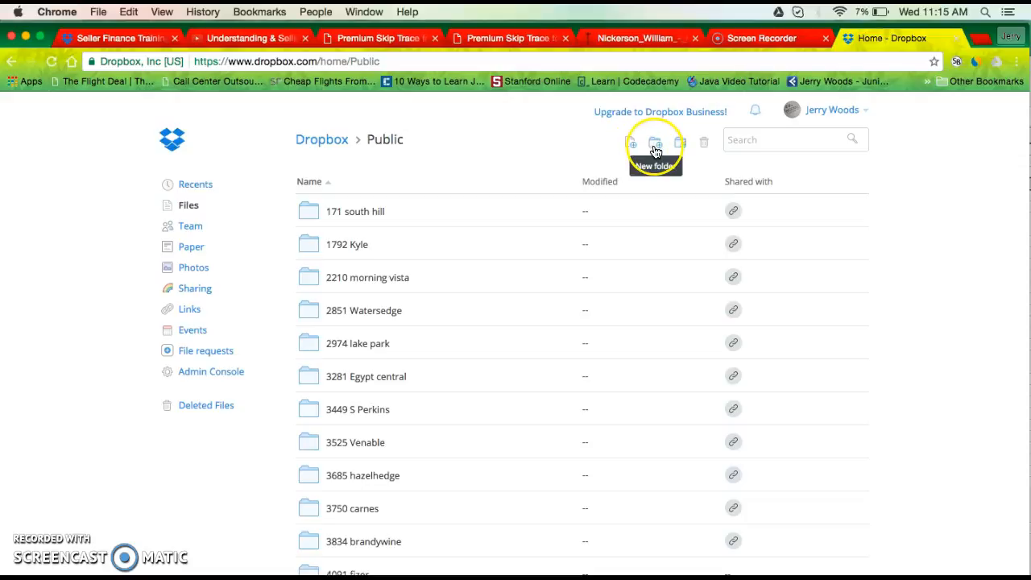
{"action": "left_click", "coordinate": [654, 142]}
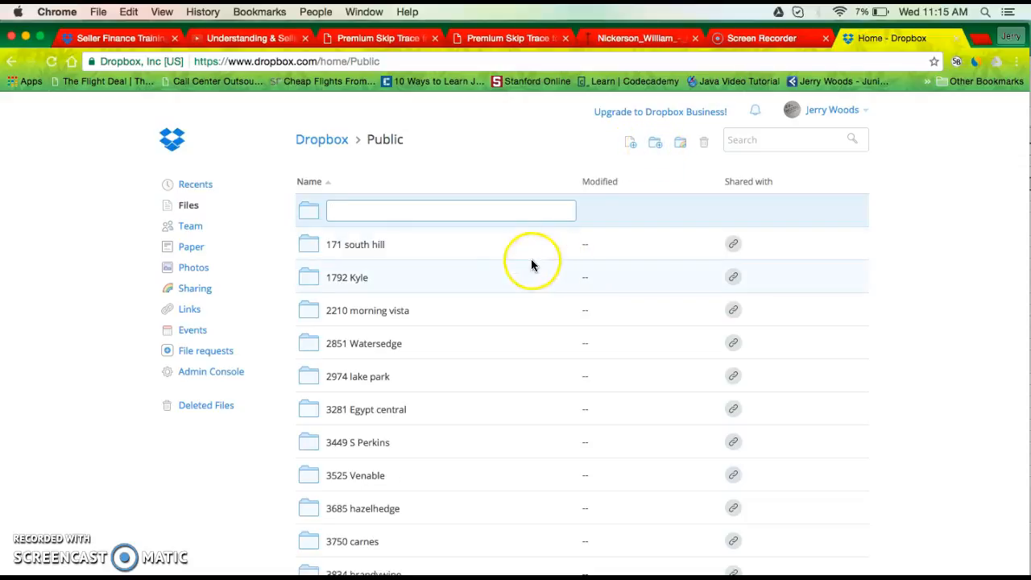
{"action": "mouse_move", "coordinate": [490, 201]}
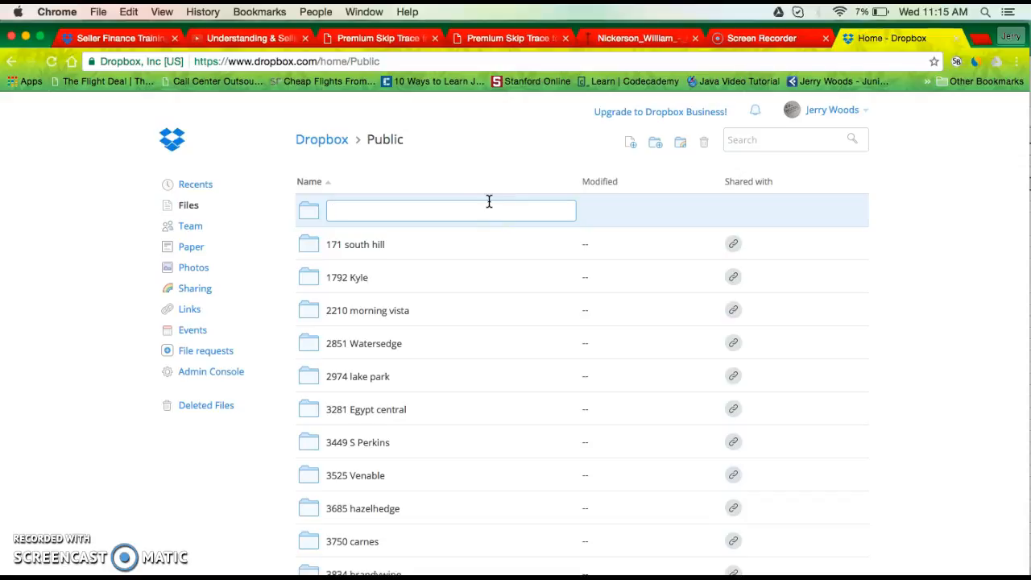
{"action": "type", "text": "1718 E"}
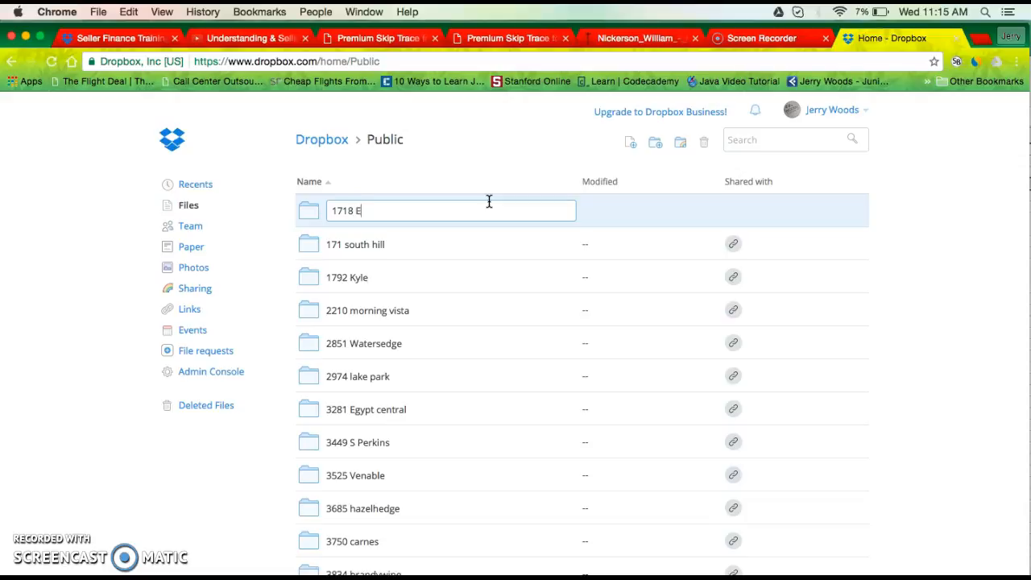
{"action": "key", "text": "Return"}
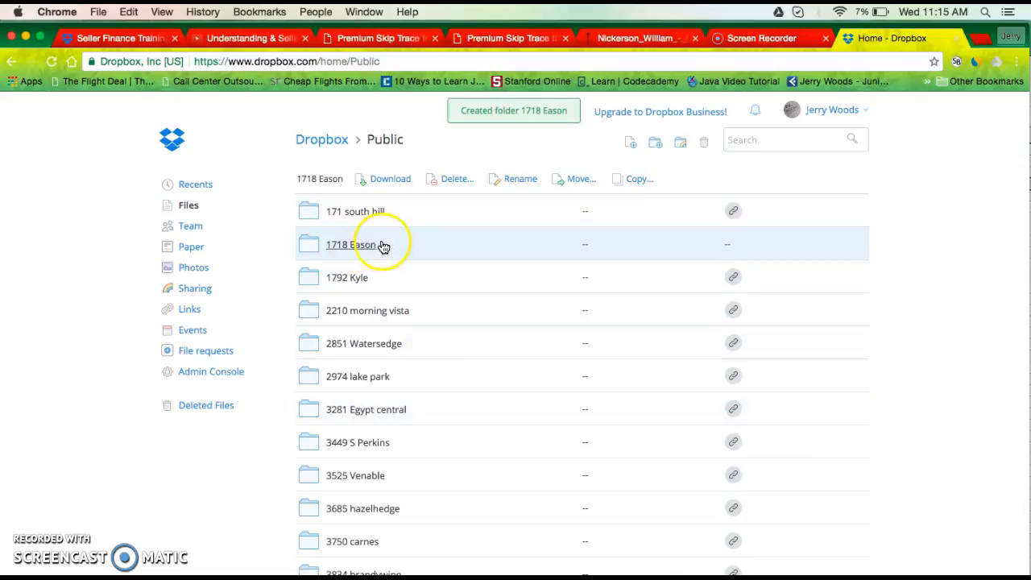
Enter the 1718 Eason folder and begin an upload from the computer
{"action": "double_click", "coordinate": [348, 245]}
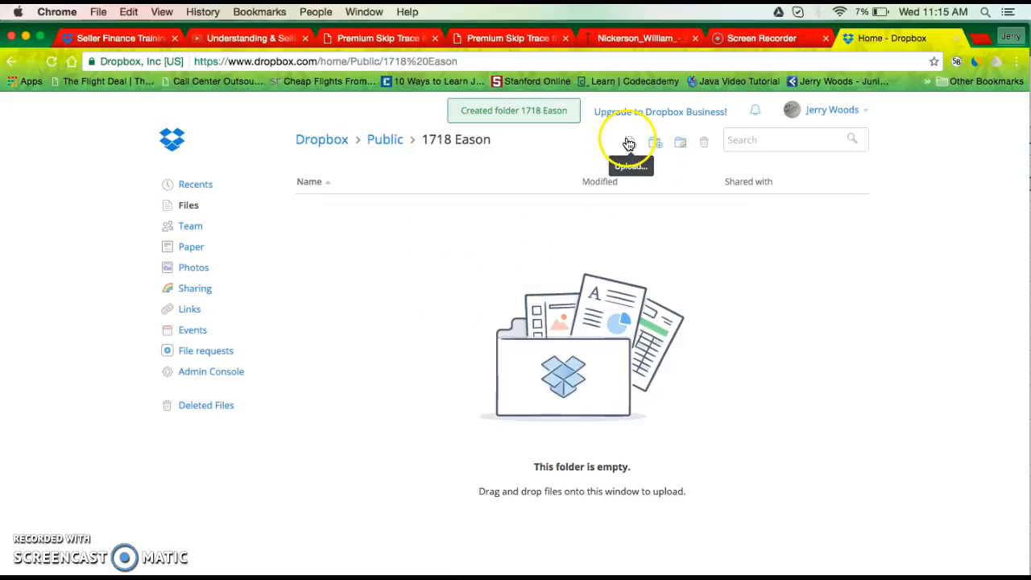
{"action": "left_click", "coordinate": [654, 142]}
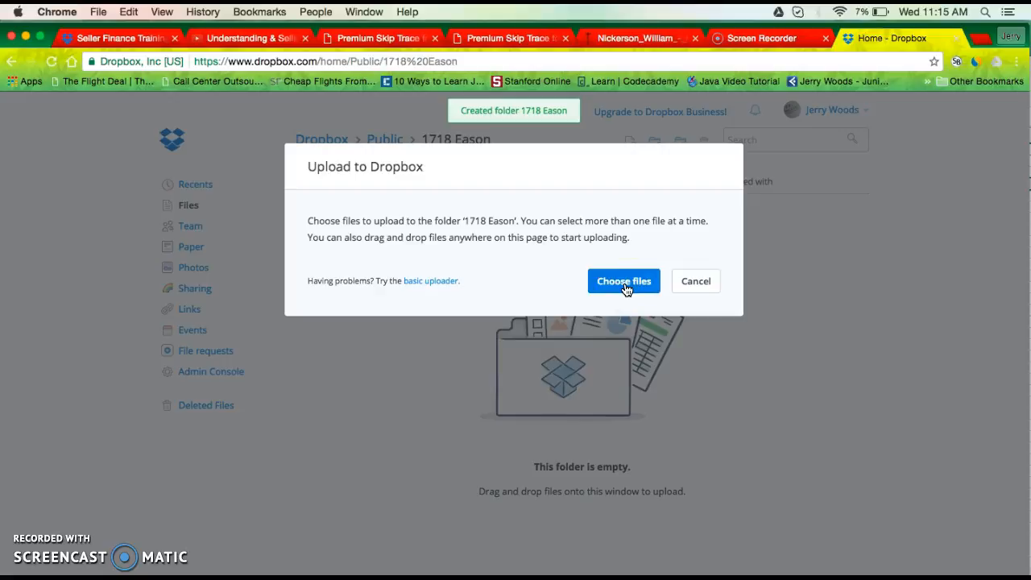
{"action": "left_click", "coordinate": [623, 280]}
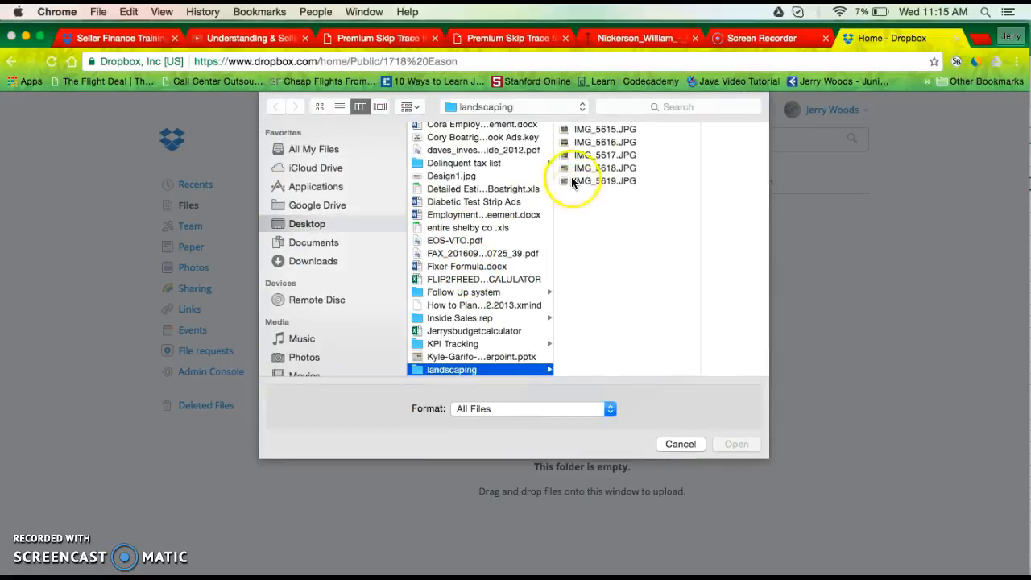
{"action": "left_click", "coordinate": [606, 180]}
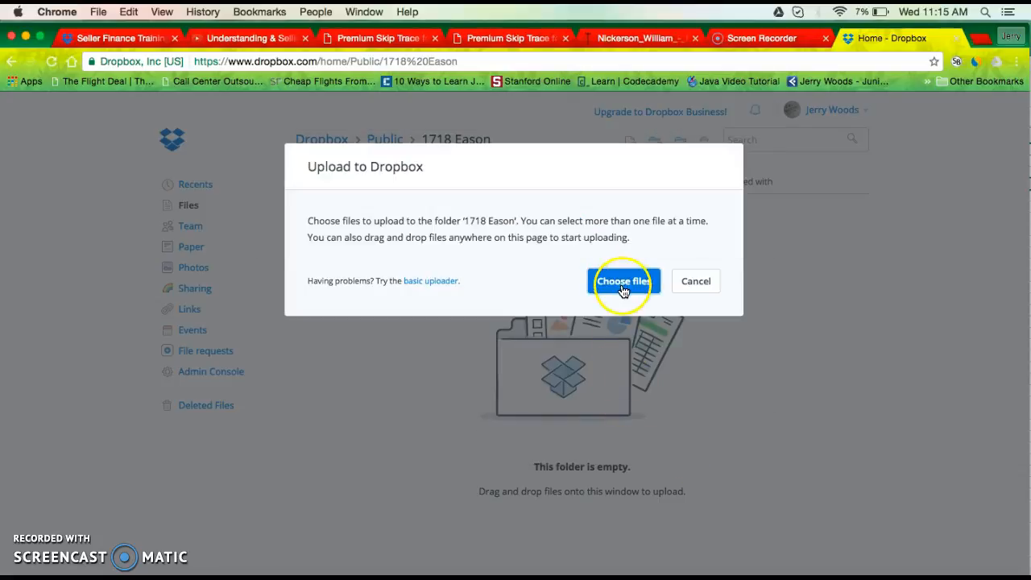
Upload IMG_5615.JPG through IMG_5619.JPG from the landscaping folder and dismiss the summary
{"action": "left_click", "coordinate": [621, 280]}
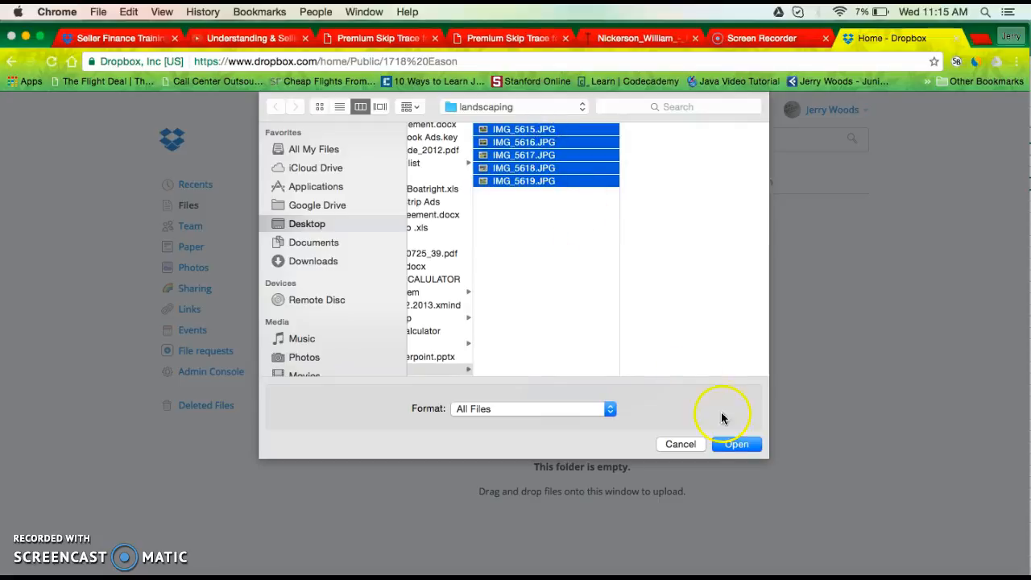
{"action": "left_click", "coordinate": [735, 444]}
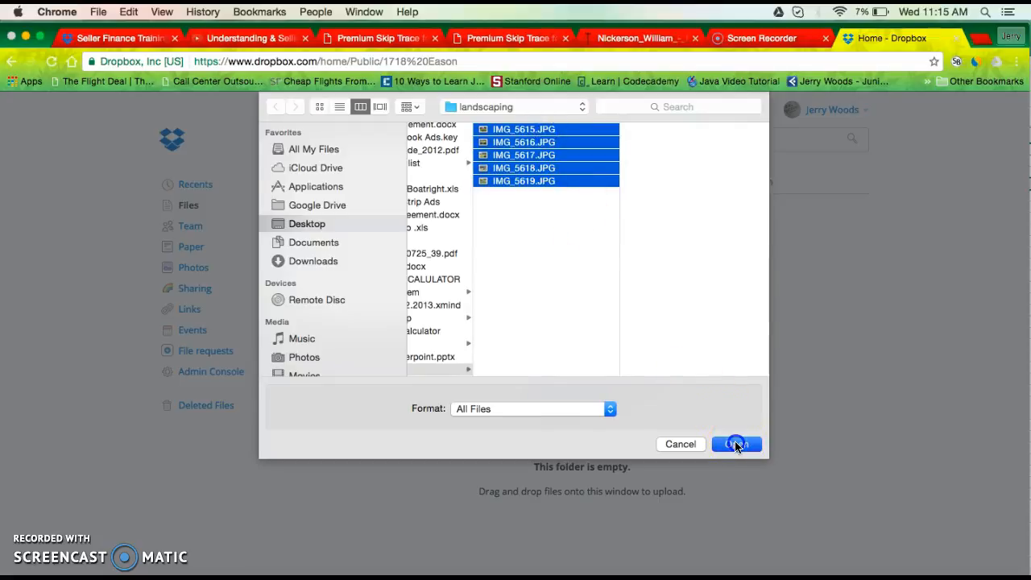
{"action": "left_click", "coordinate": [735, 444]}
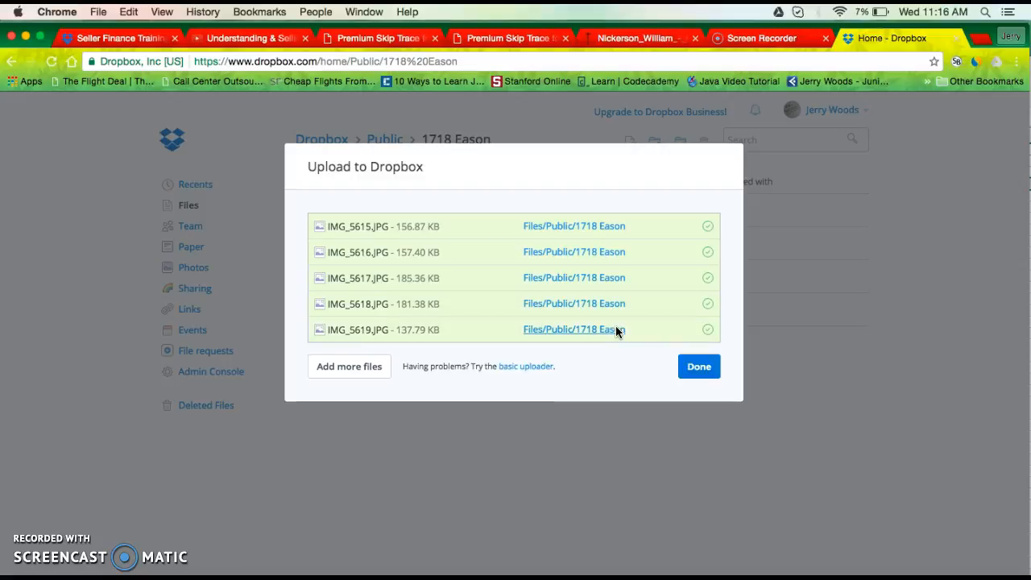
{"action": "left_click", "coordinate": [698, 367]}
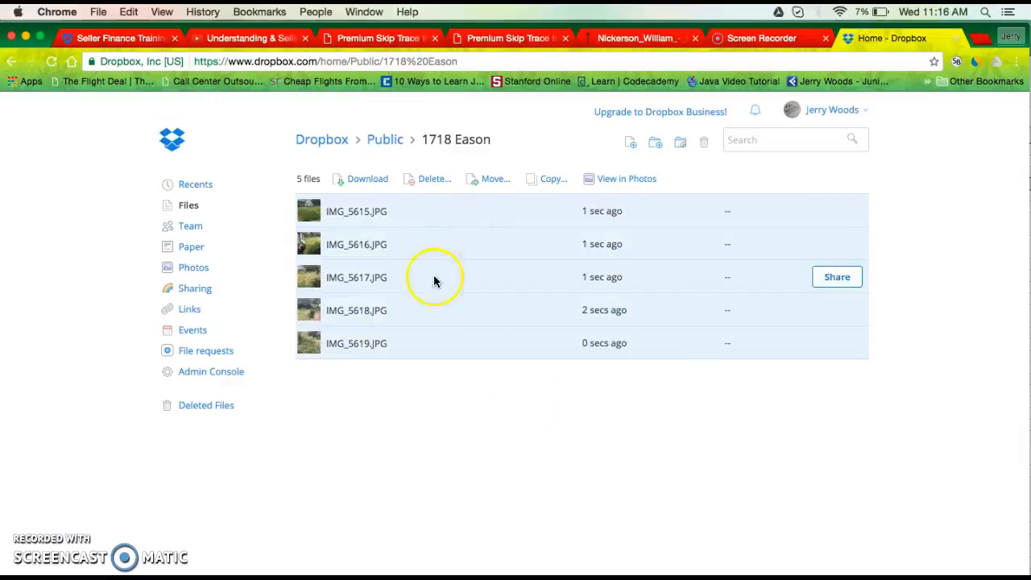
{"action": "mouse_move", "coordinate": [435, 139]}
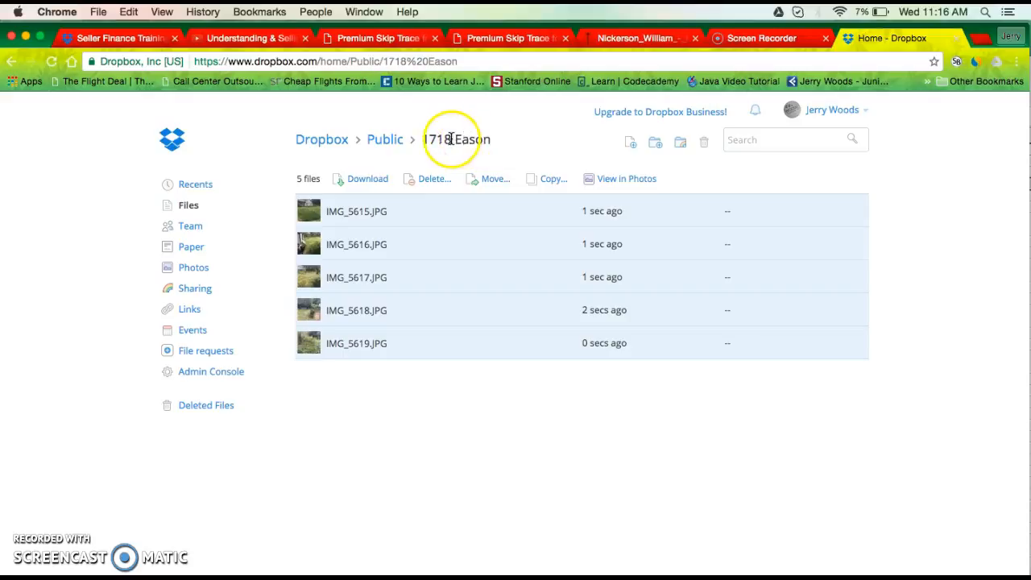
{"action": "mouse_move", "coordinate": [551, 200]}
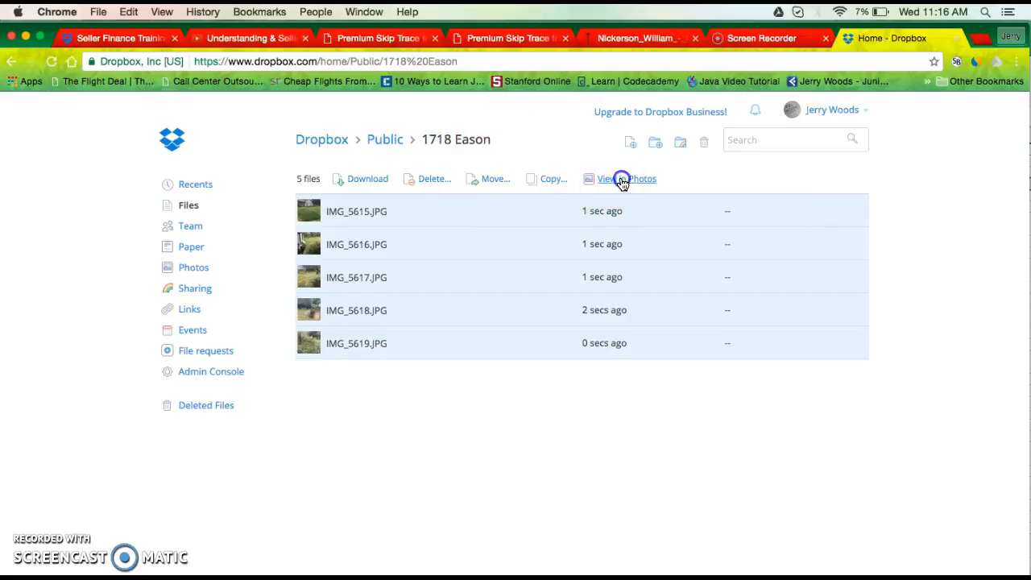
{"action": "left_click", "coordinate": [627, 179]}
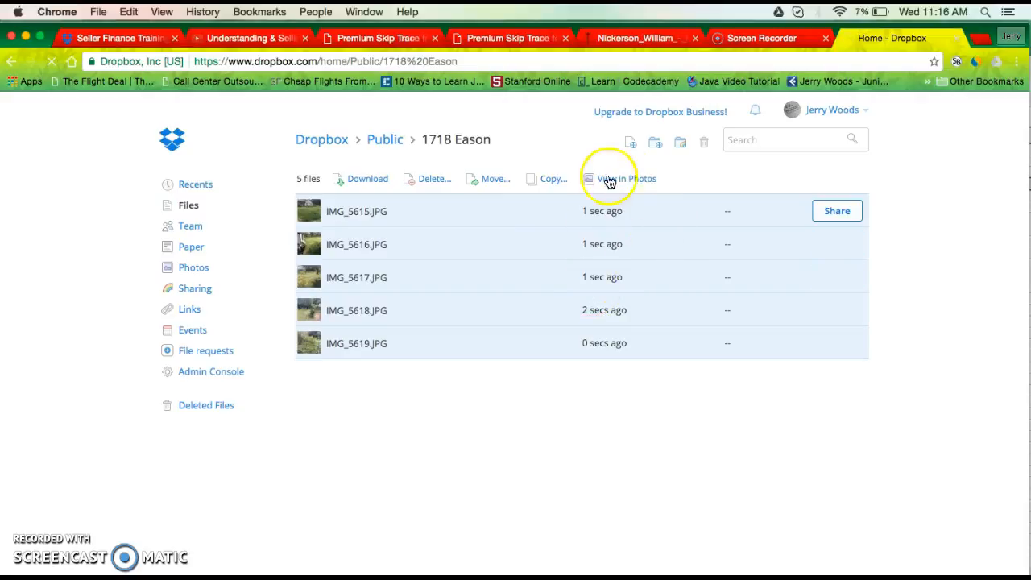
{"action": "left_click", "coordinate": [625, 177]}
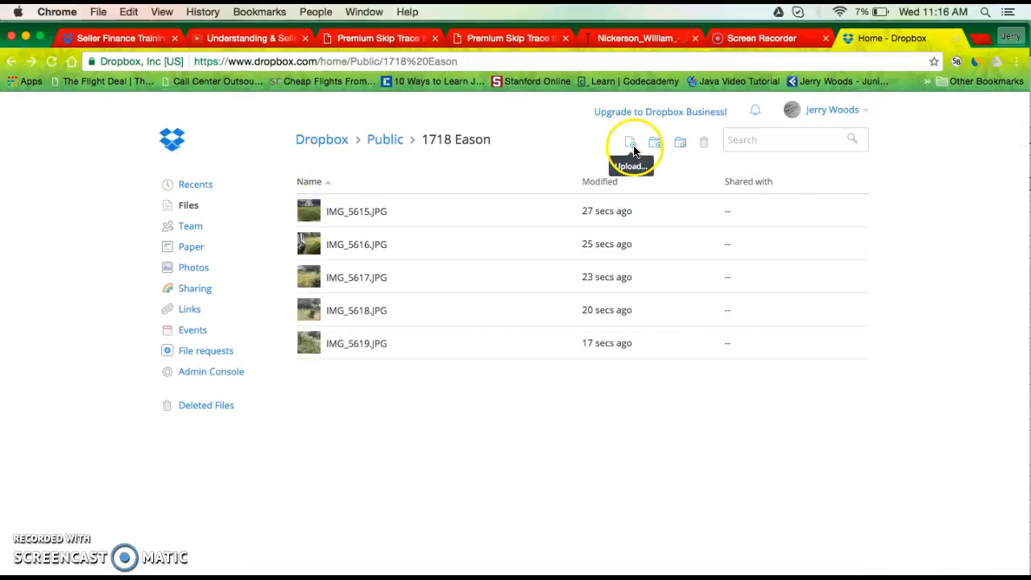
{"action": "mouse_move", "coordinate": [679, 142]}
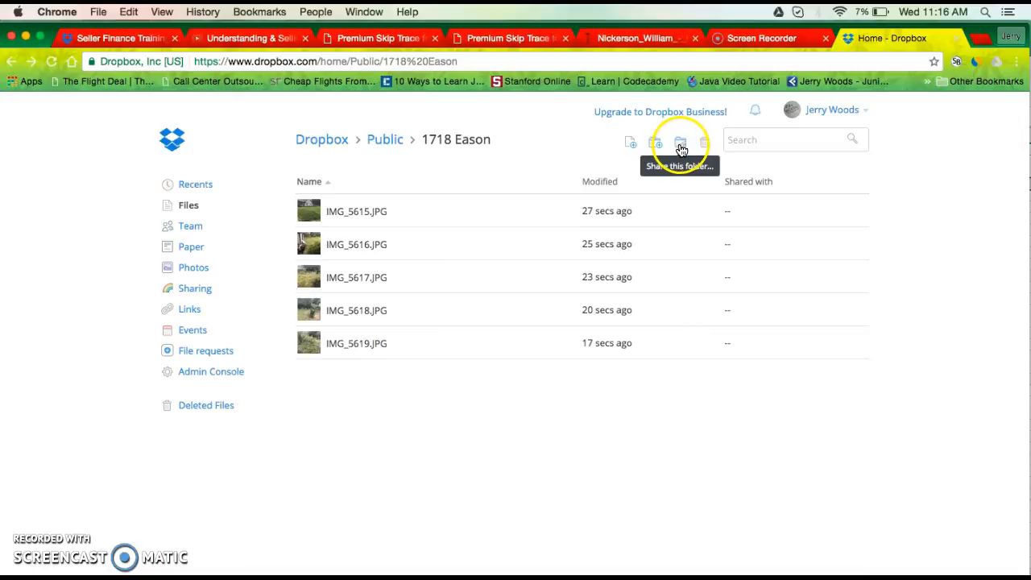
Create a view-only share link for 1718 Eason and copy it to the clipboard
{"action": "left_click", "coordinate": [680, 141]}
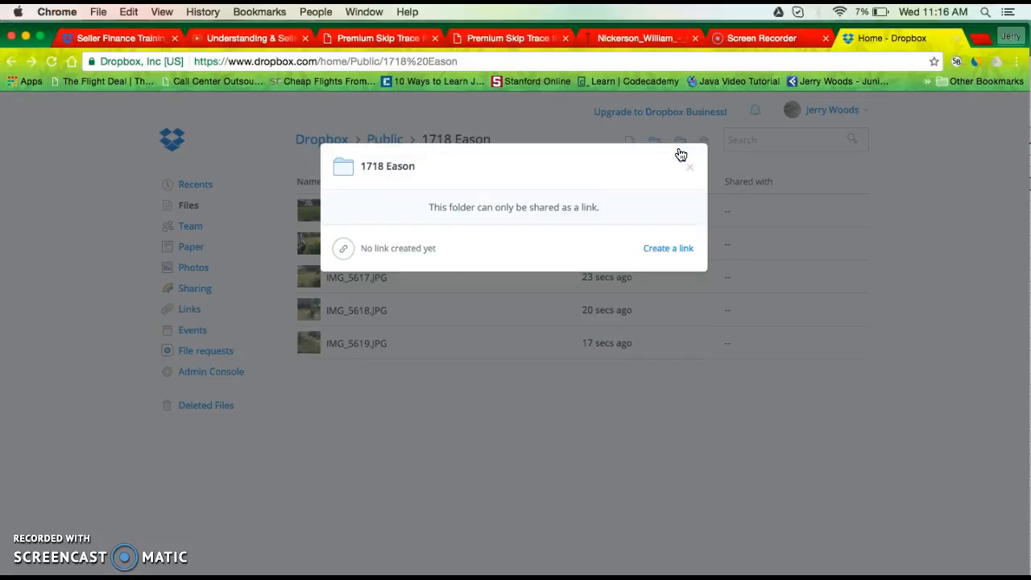
{"action": "mouse_move", "coordinate": [663, 248]}
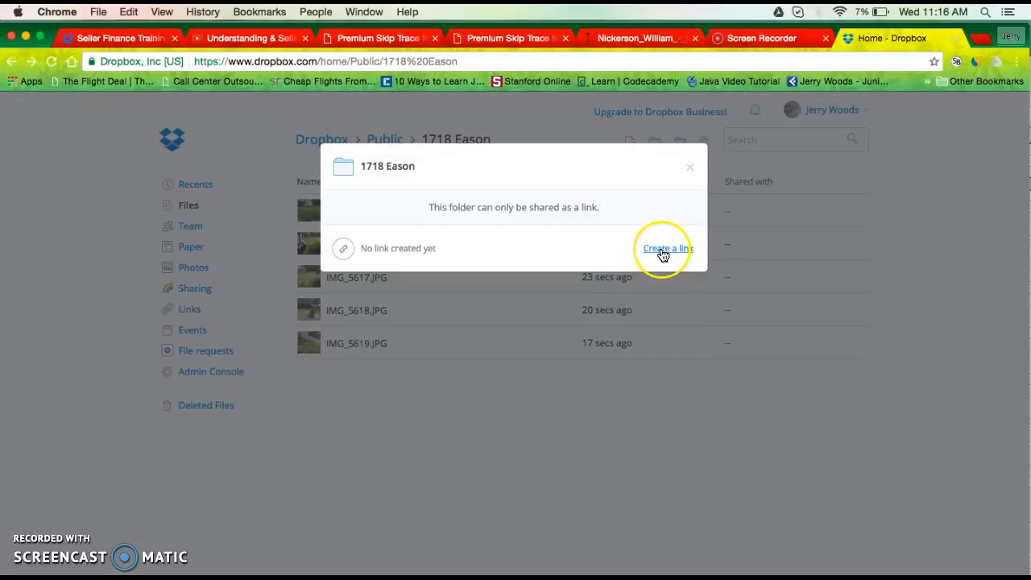
{"action": "mouse_move", "coordinate": [673, 148]}
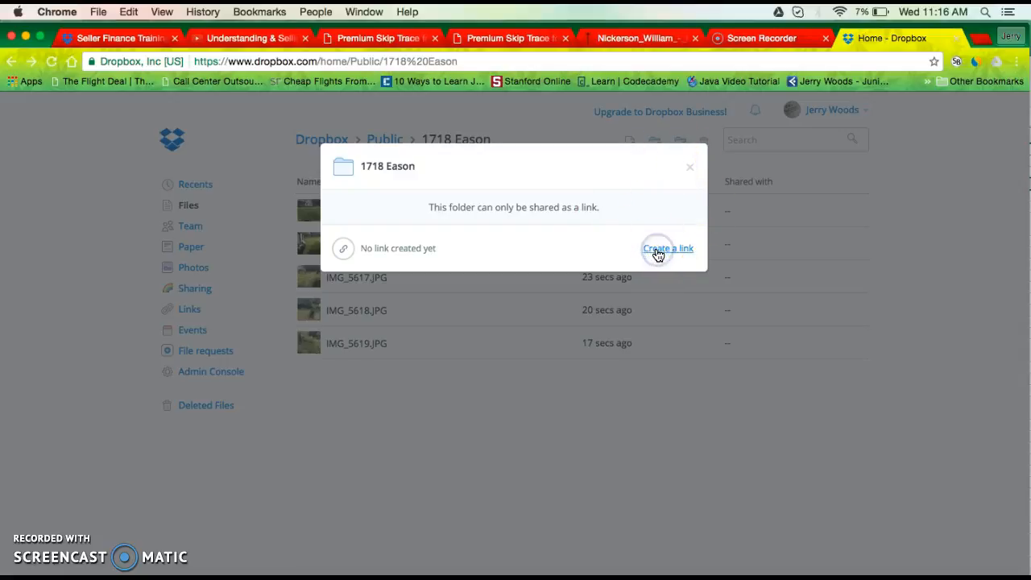
{"action": "left_click", "coordinate": [667, 248]}
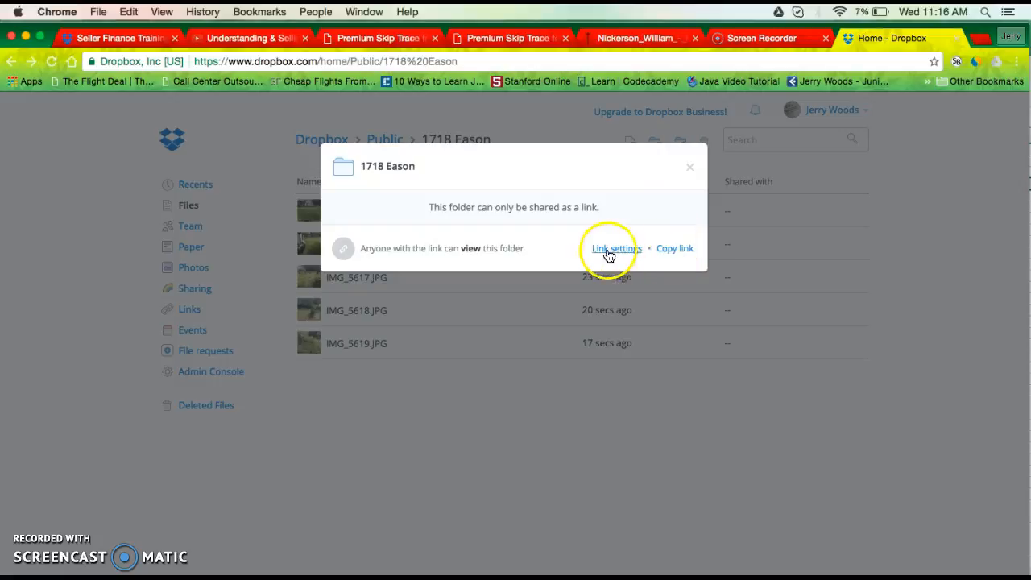
{"action": "left_click", "coordinate": [673, 248]}
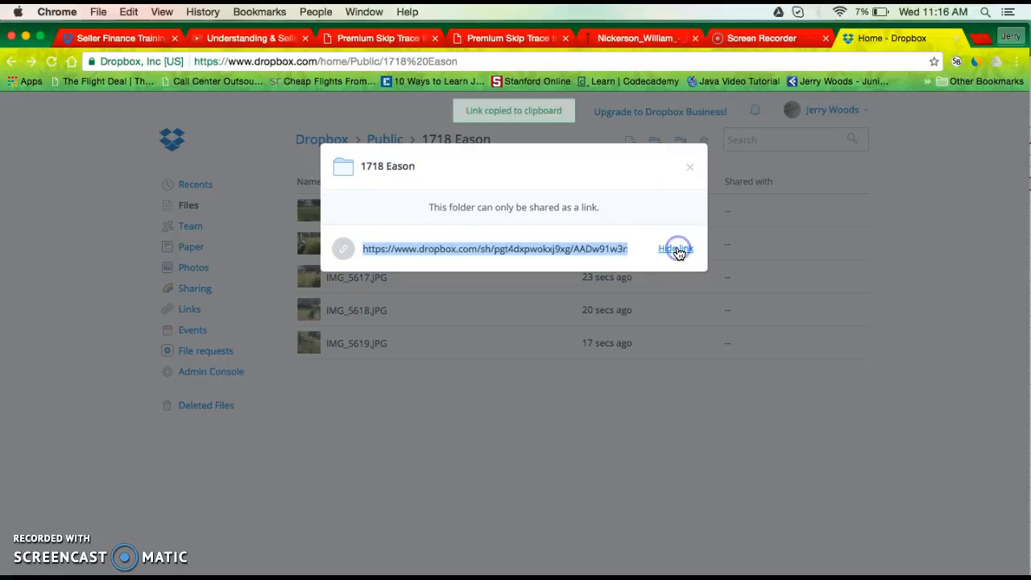
{"action": "mouse_move", "coordinate": [588, 248]}
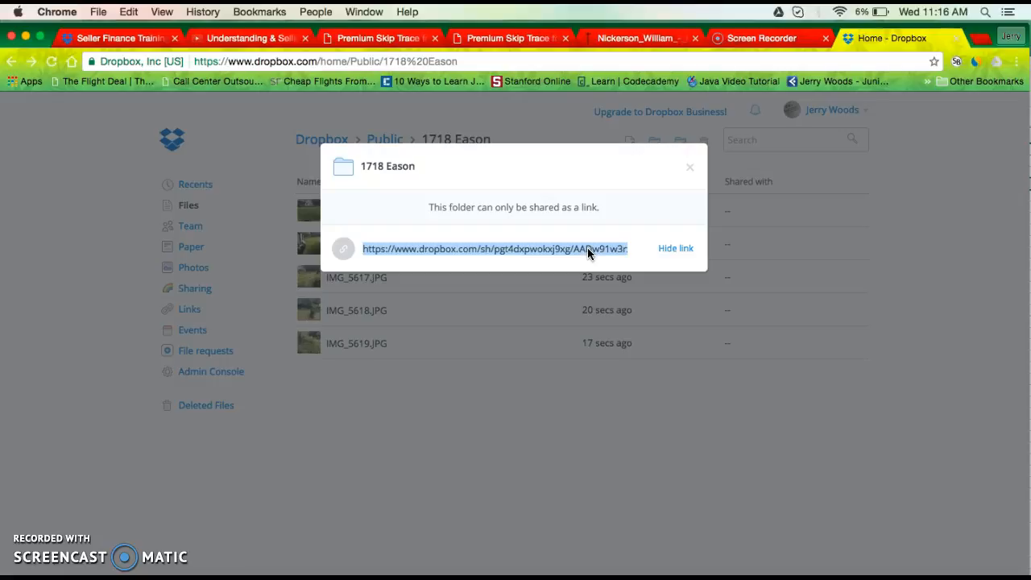
{"action": "mouse_move", "coordinate": [475, 132]}
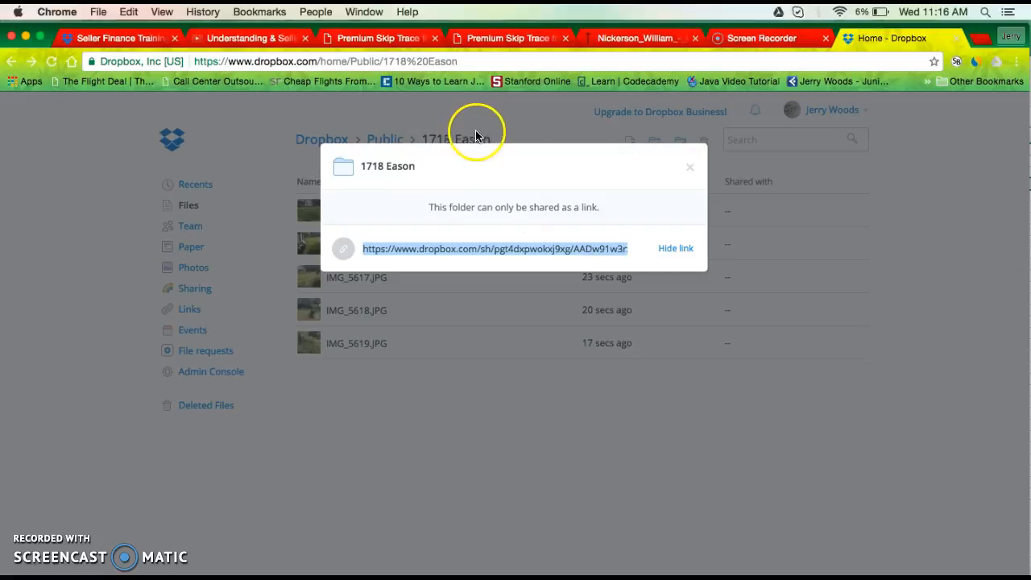
{"action": "mouse_move", "coordinate": [491, 132]}
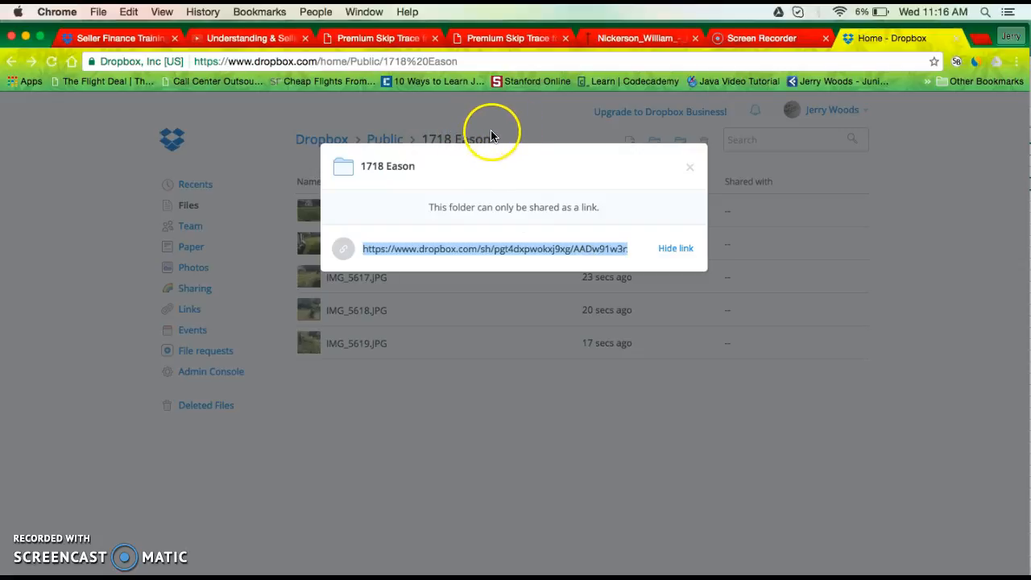
{"action": "mouse_move", "coordinate": [442, 298]}
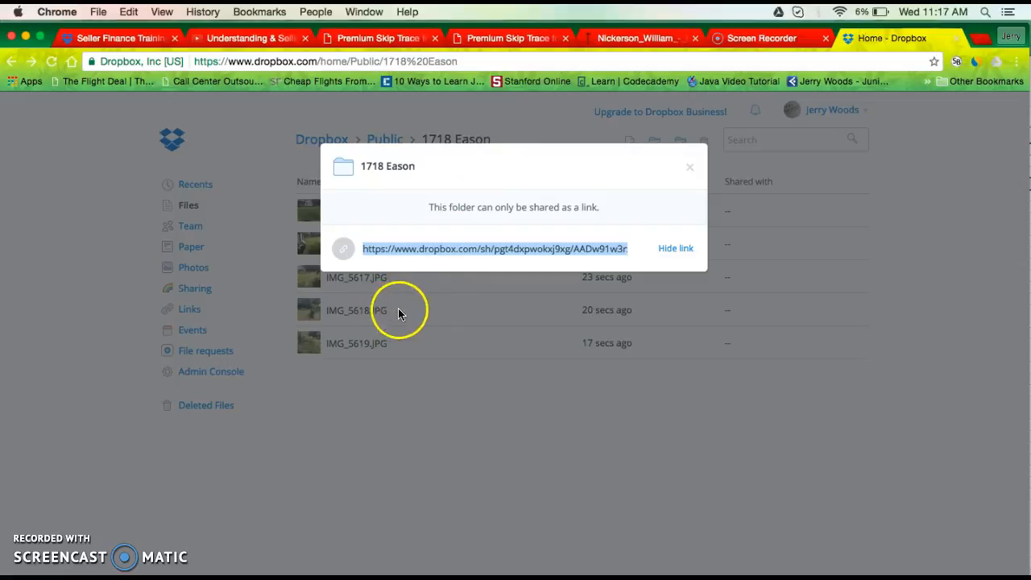
{"action": "mouse_move", "coordinate": [522, 250]}
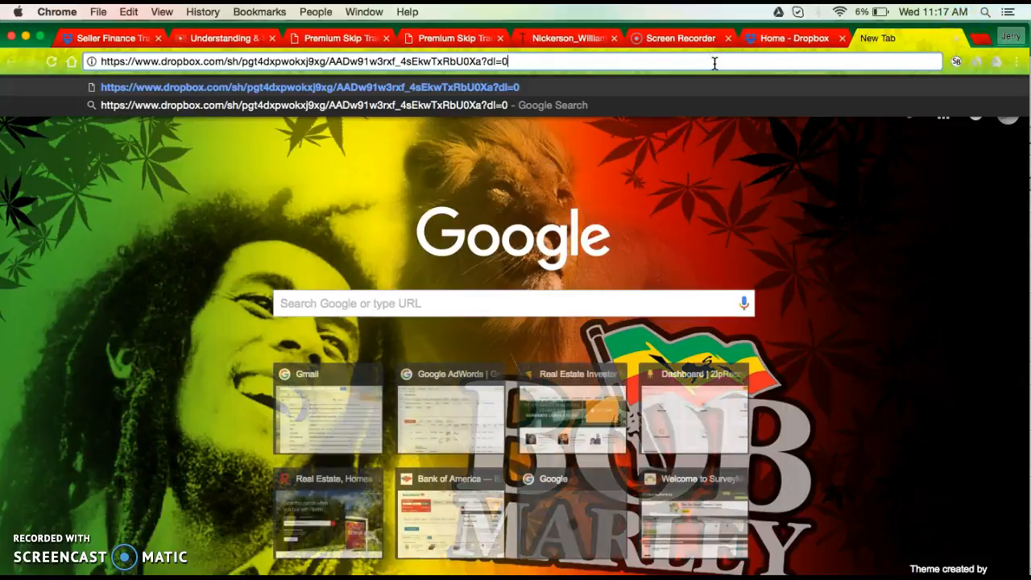
Load the pasted link to verify the shared photos, then close that tab
{"action": "key", "text": "Return"}
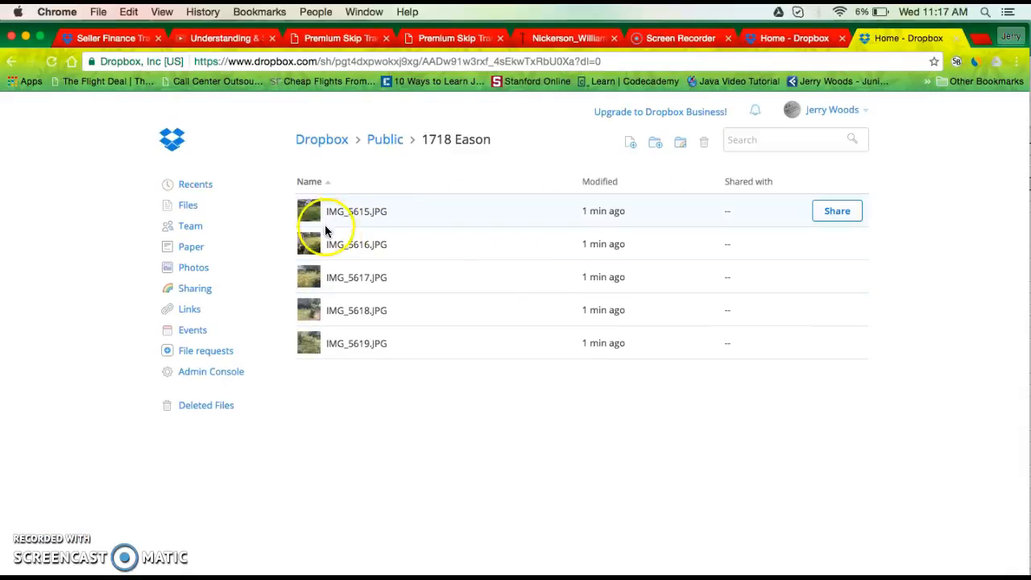
{"action": "mouse_move", "coordinate": [326, 234]}
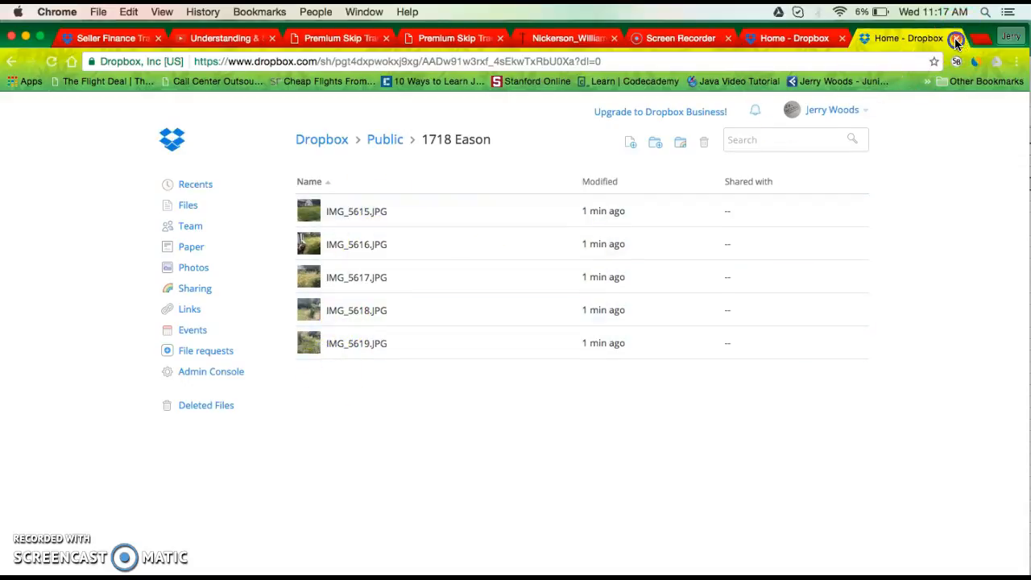
{"action": "left_click", "coordinate": [955, 39]}
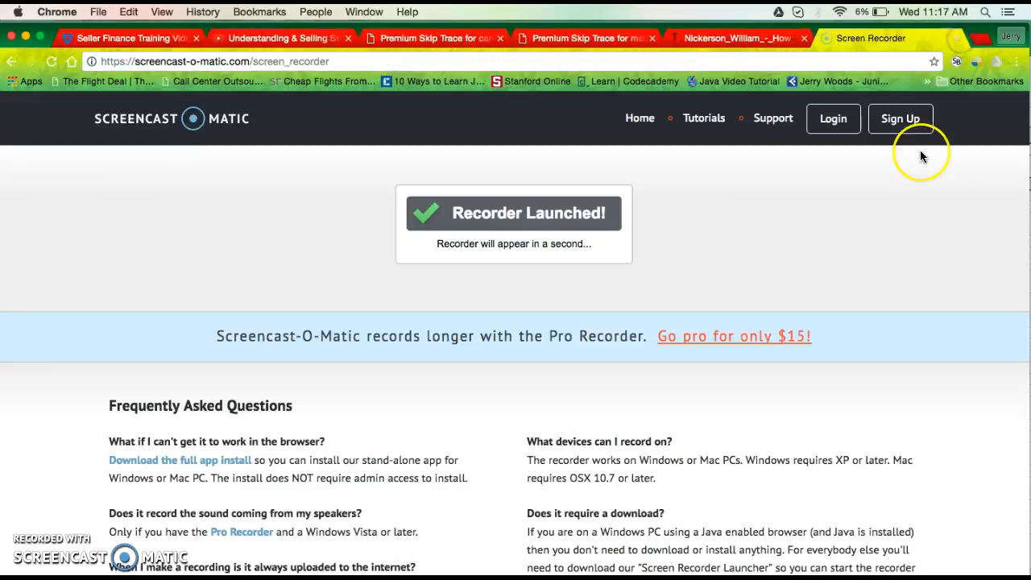
{"action": "mouse_move", "coordinate": [1002, 80]}
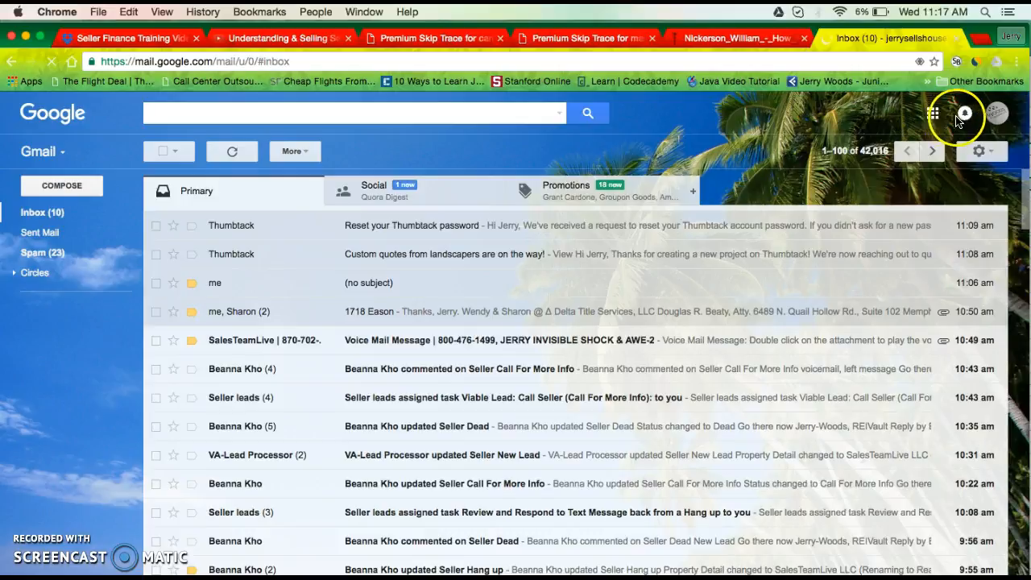
Go from Gmail to Google Drive's My Drive via the apps grid
{"action": "left_click", "coordinate": [933, 113]}
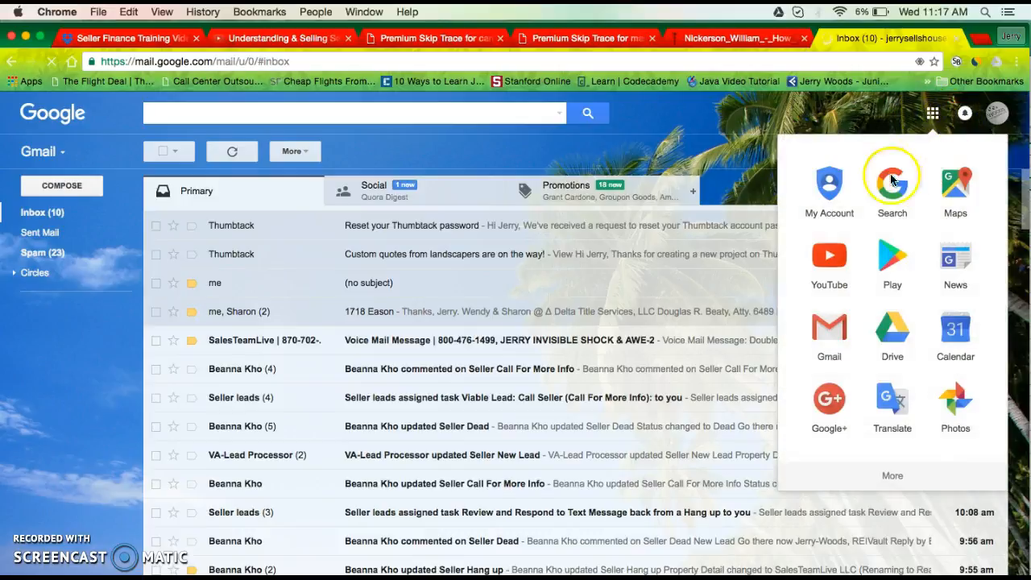
{"action": "left_click", "coordinate": [892, 330]}
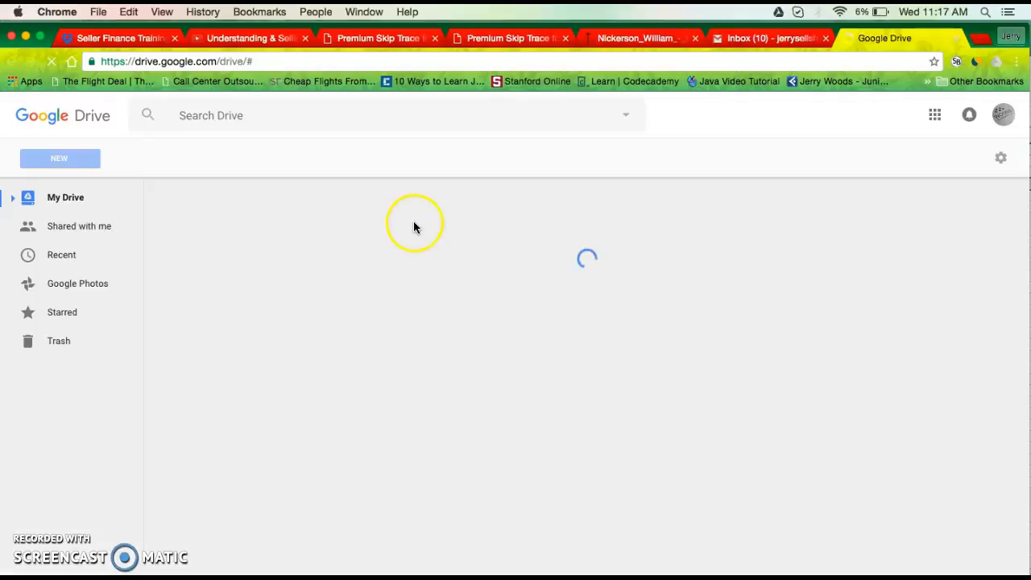
{"action": "left_click", "coordinate": [65, 196]}
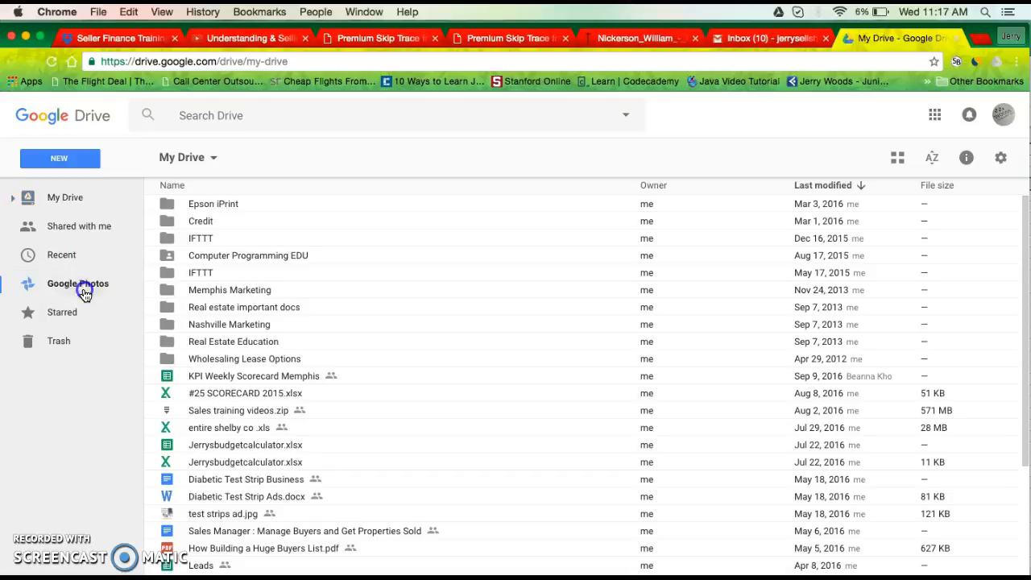
Create a folder named '1718 eason' and return to the My Drive list
{"action": "left_click", "coordinate": [77, 284]}
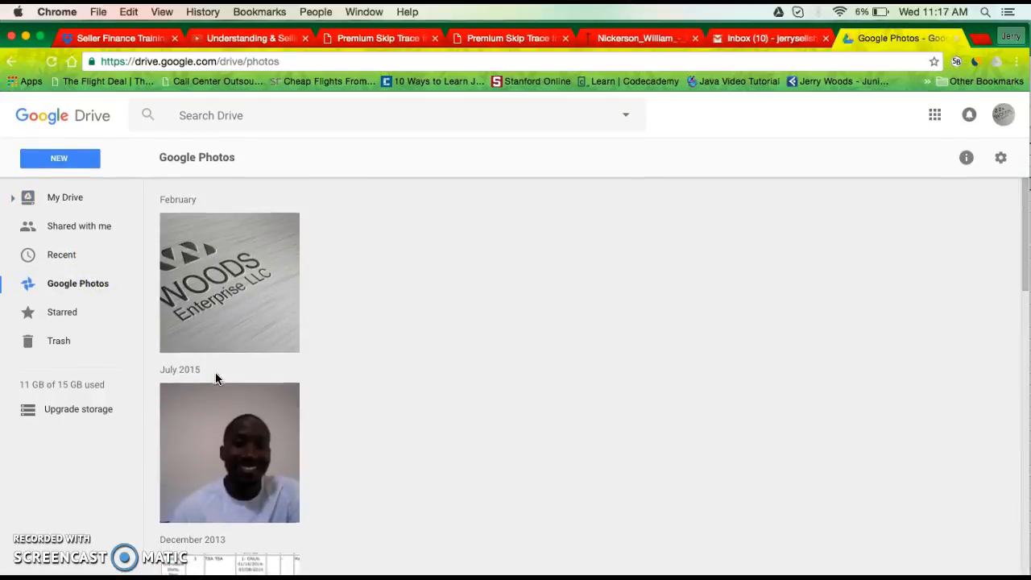
{"action": "left_click", "coordinate": [58, 157]}
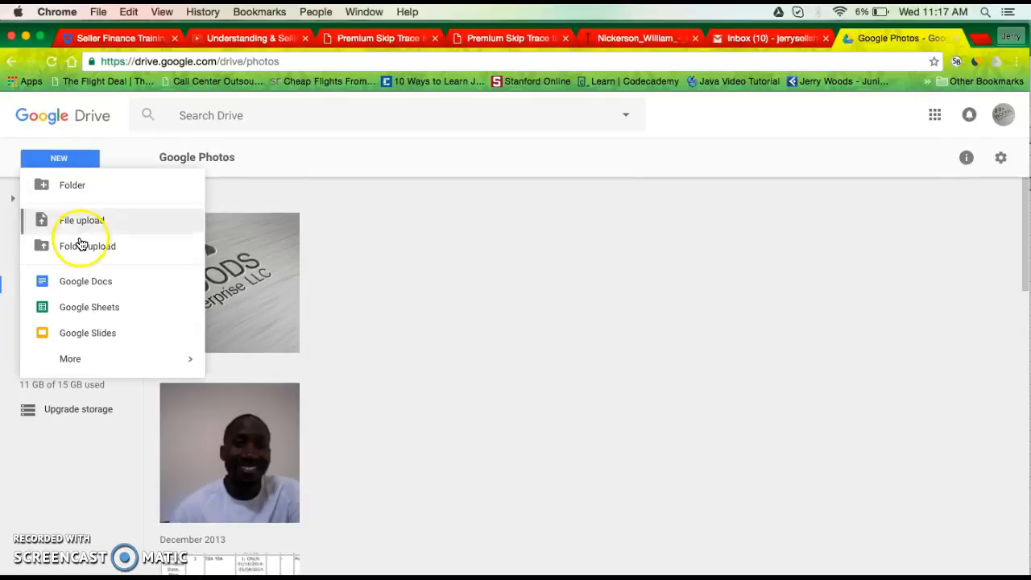
{"action": "mouse_move", "coordinate": [73, 183]}
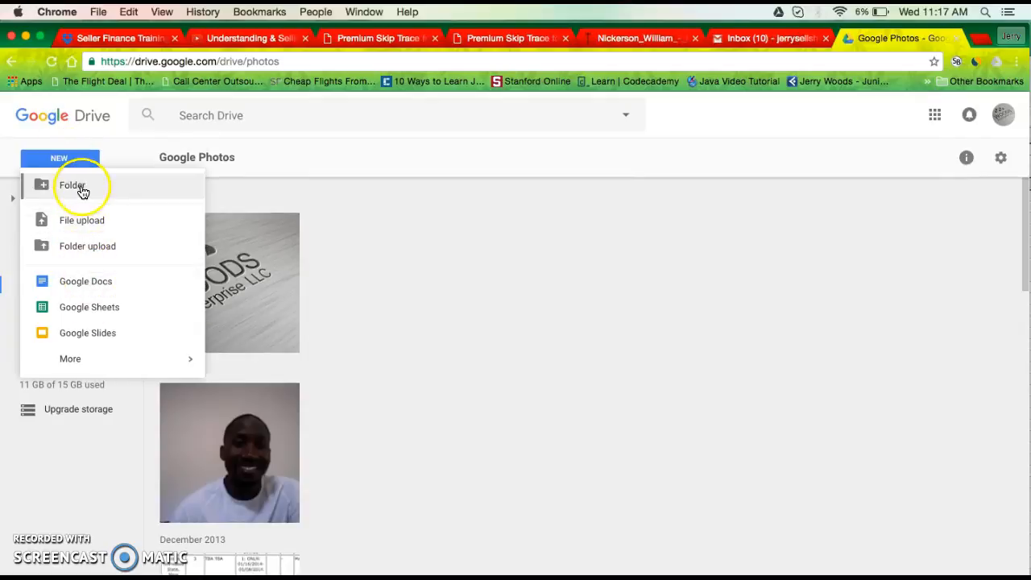
{"action": "left_click", "coordinate": [71, 183]}
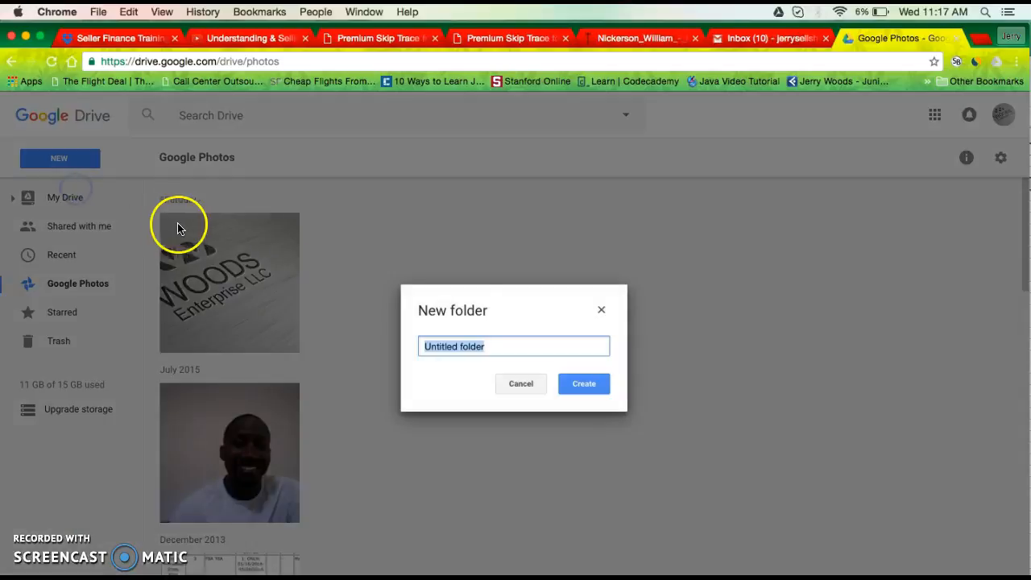
{"action": "mouse_move", "coordinate": [470, 321]}
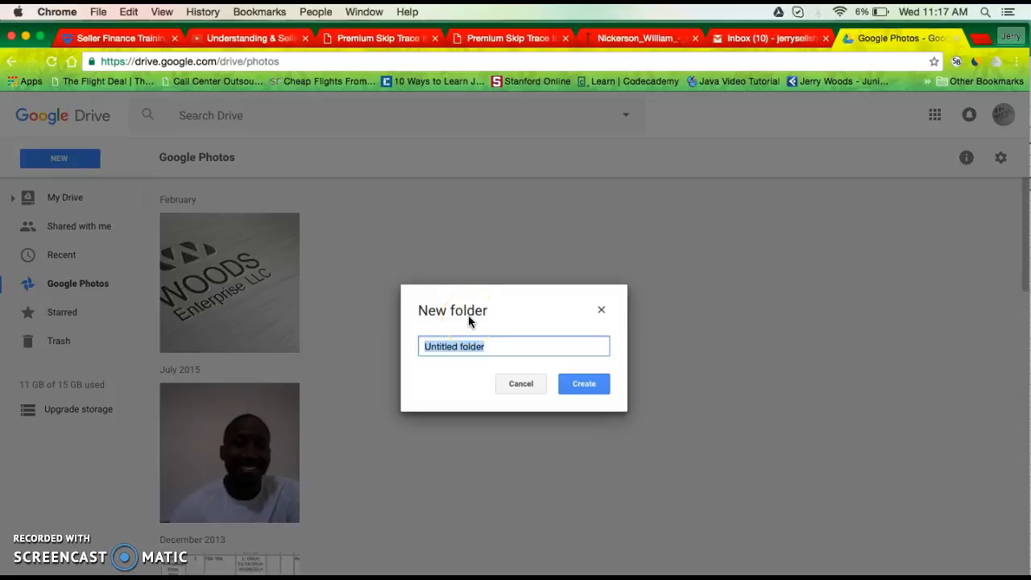
{"action": "type", "text": "1718 eason"}
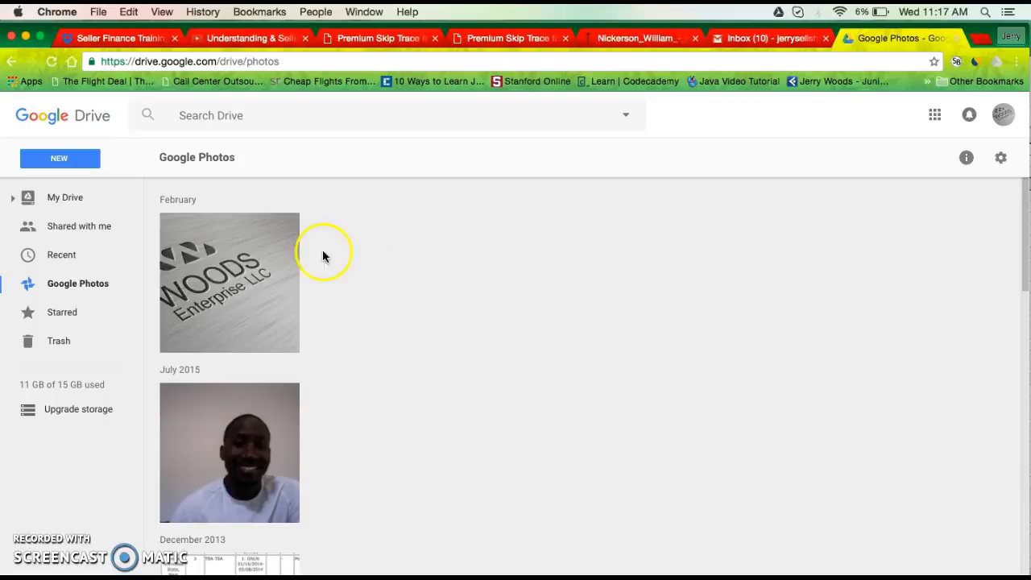
{"action": "mouse_move", "coordinate": [171, 274]}
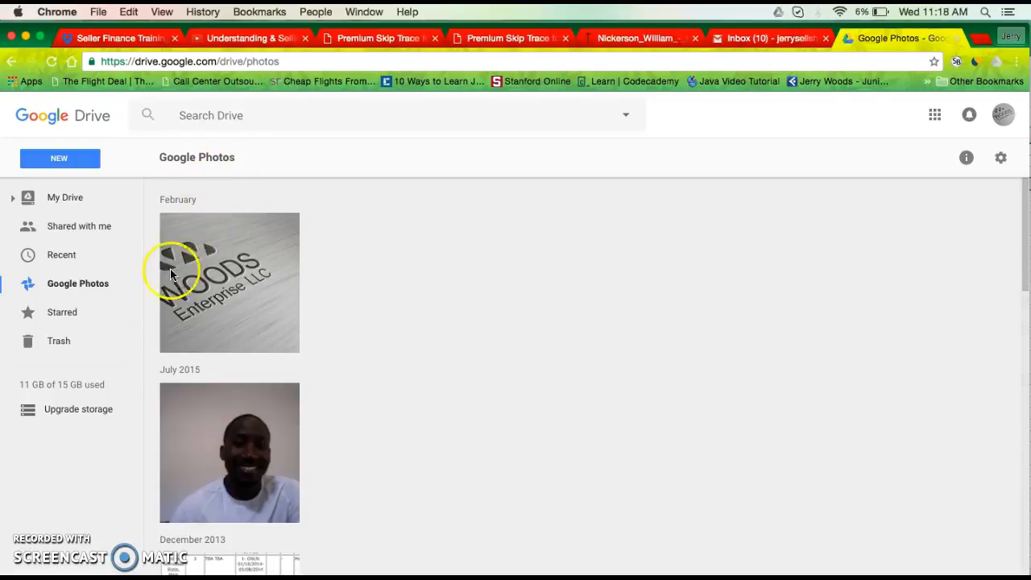
{"action": "mouse_move", "coordinate": [899, 174]}
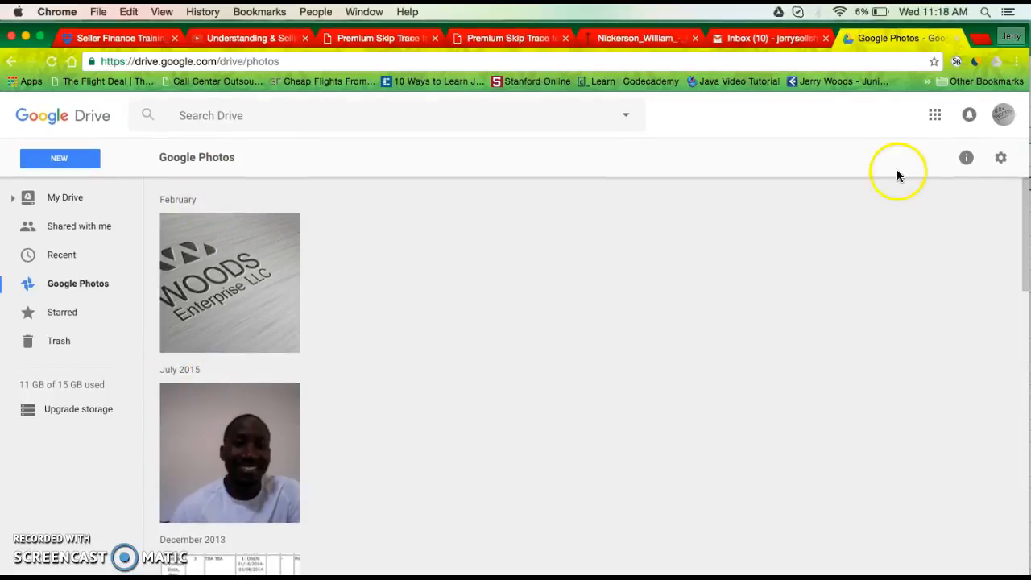
{"action": "mouse_move", "coordinate": [934, 116]}
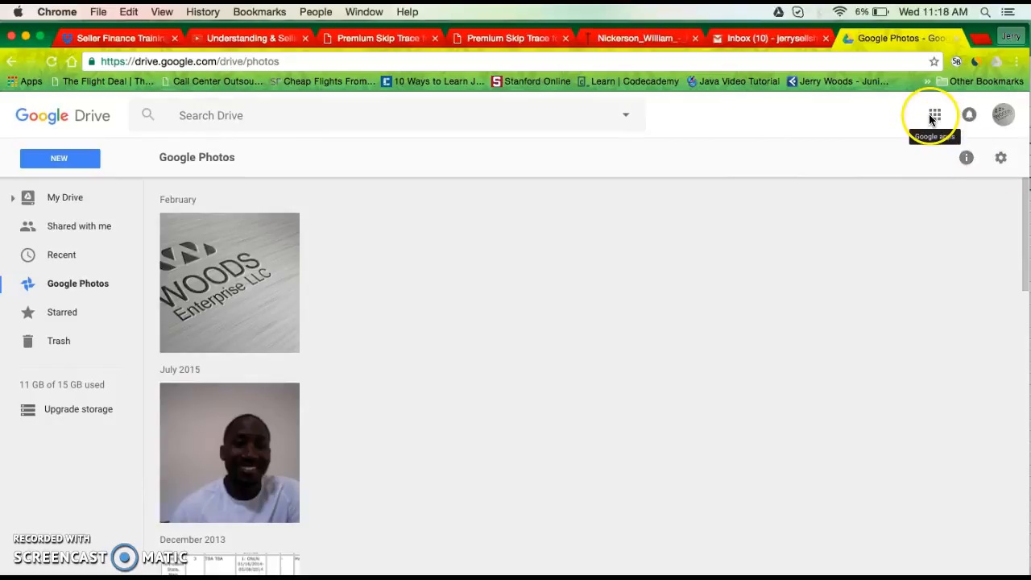
{"action": "left_click", "coordinate": [65, 196]}
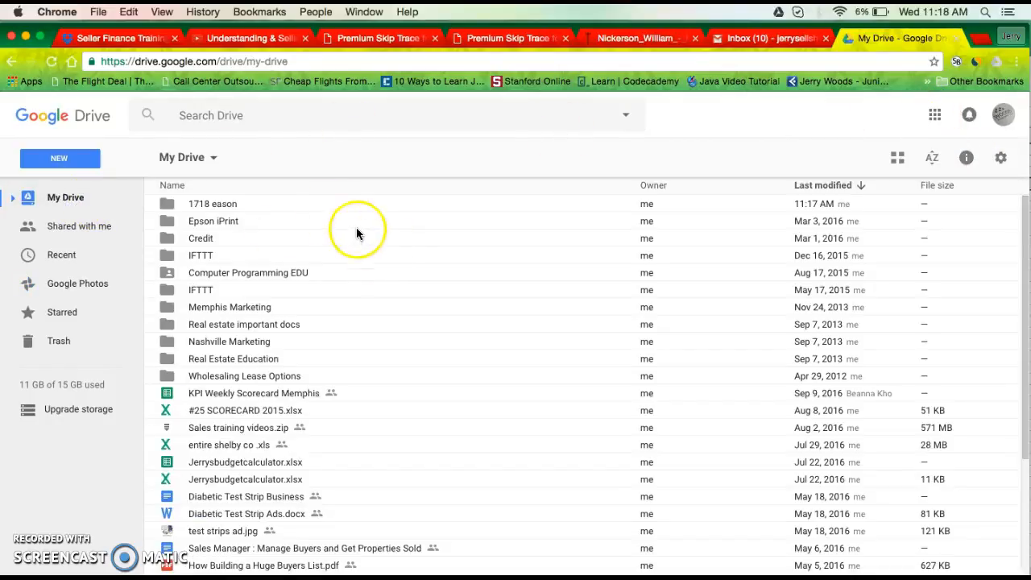
Upload IMG_5615 through IMG_5619 into the 1718 eason folder and dismiss the summary
{"action": "double_click", "coordinate": [213, 203]}
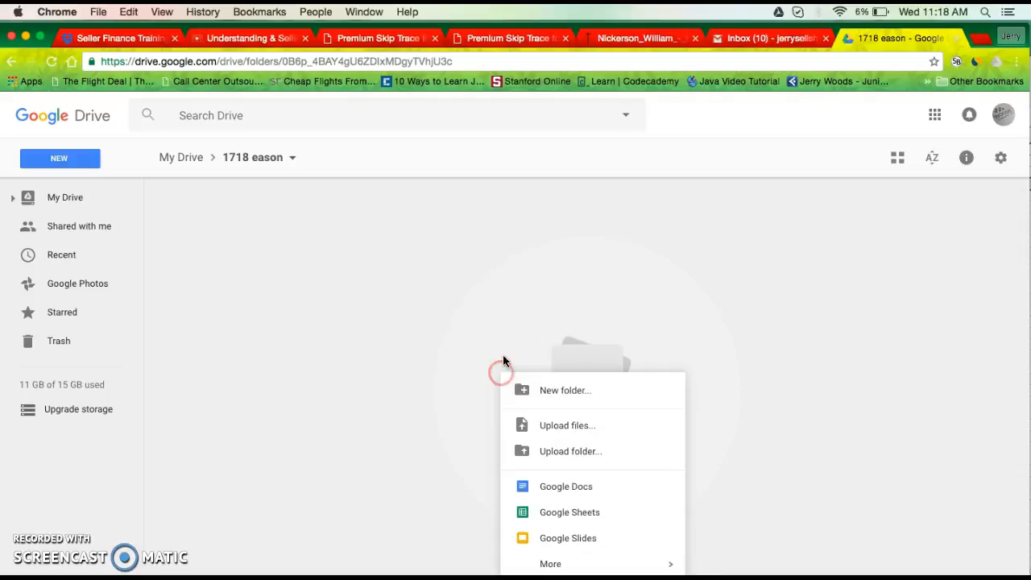
{"action": "mouse_move", "coordinate": [577, 426]}
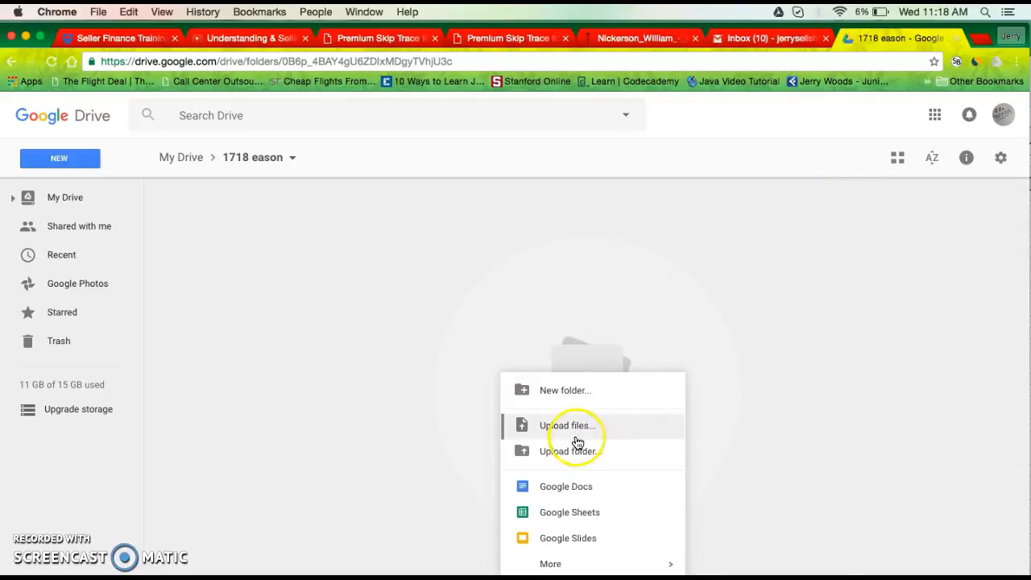
{"action": "left_click", "coordinate": [566, 426]}
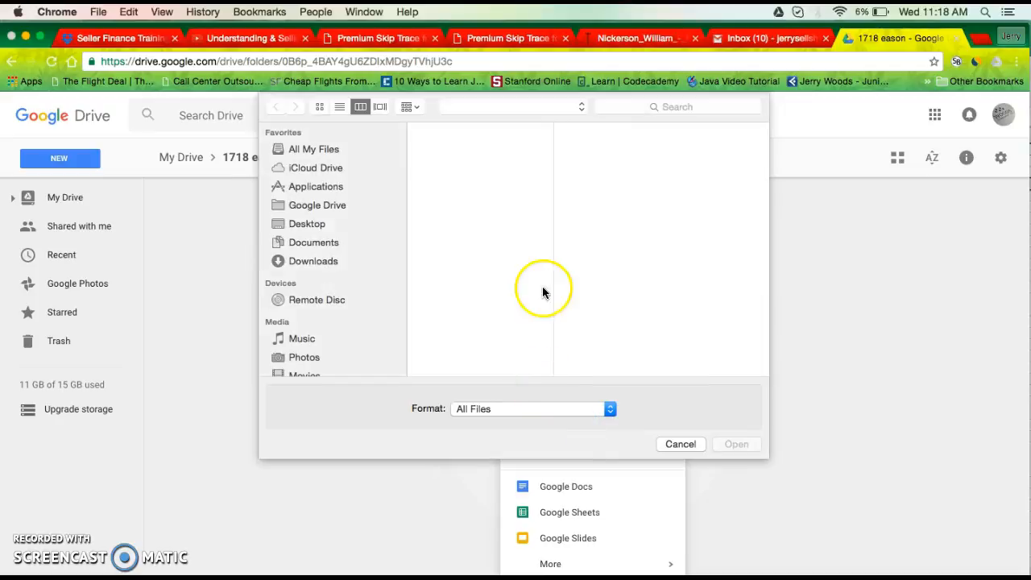
{"action": "left_click", "coordinate": [525, 181]}
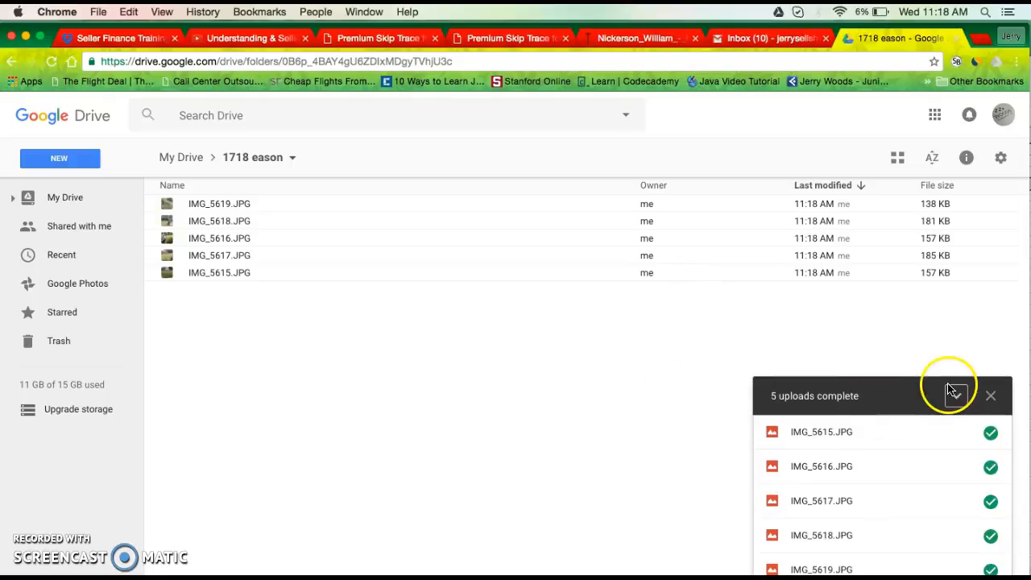
{"action": "left_click", "coordinate": [991, 397]}
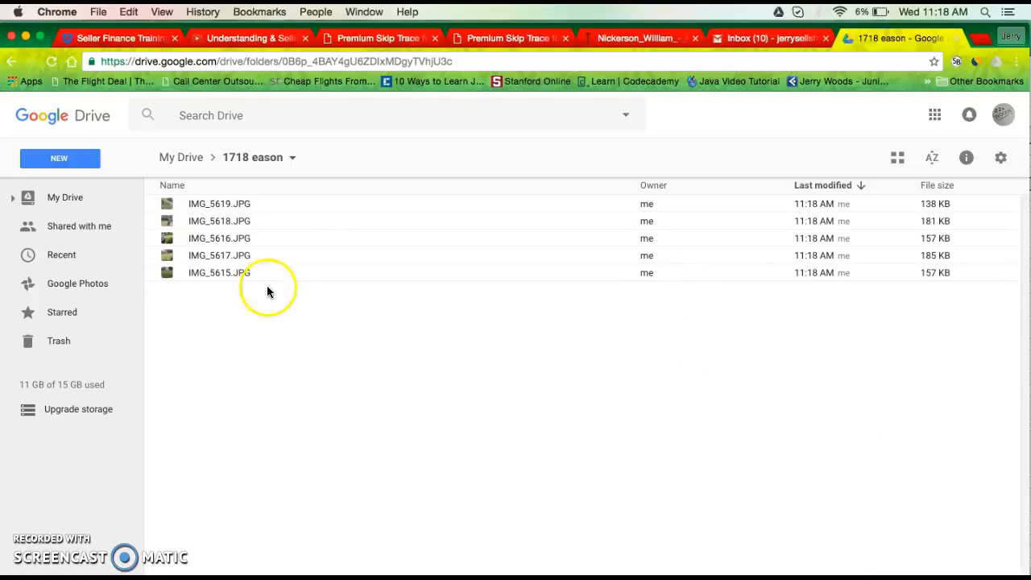
Bring up the 1718 eason breadcrumb menu with its share and link options
{"action": "right_click", "coordinate": [356, 380]}
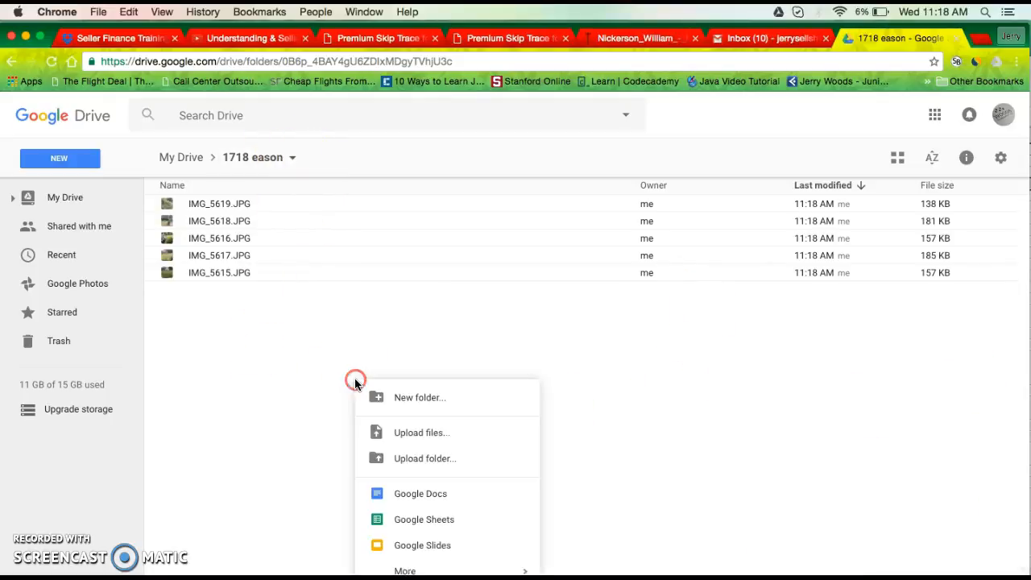
{"action": "mouse_move", "coordinate": [405, 570]}
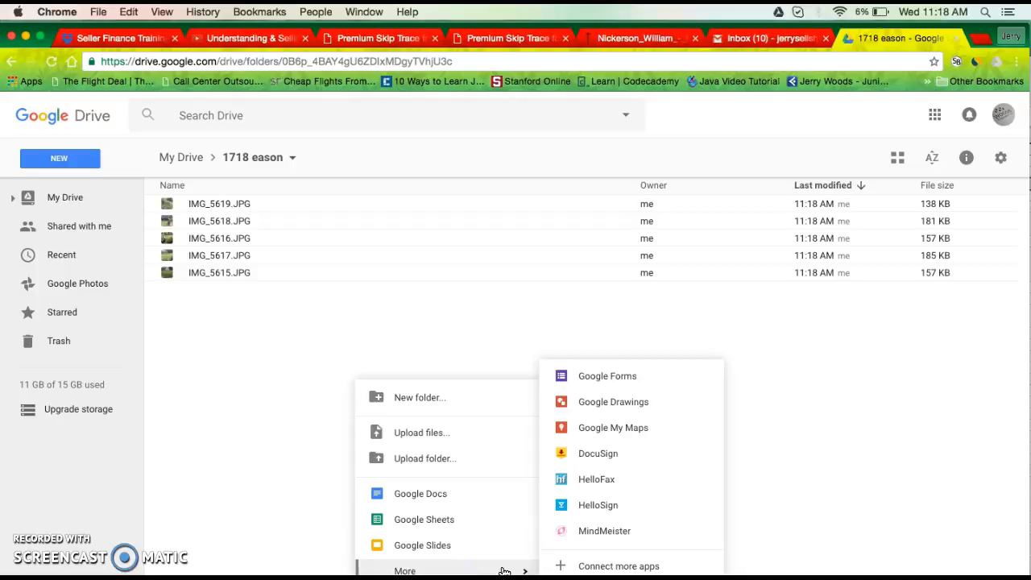
{"action": "mouse_move", "coordinate": [867, 364]}
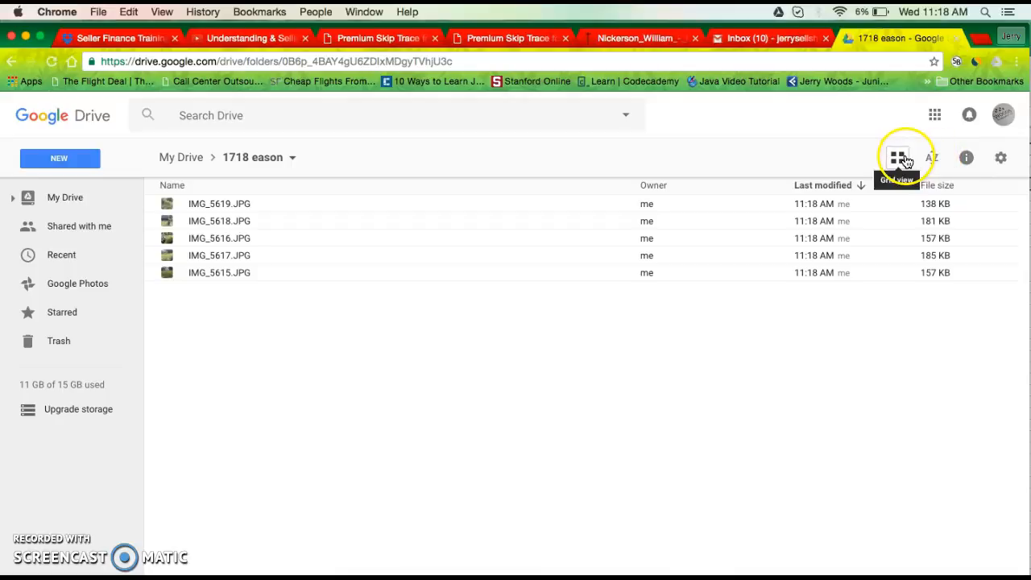
{"action": "left_click", "coordinate": [1000, 158]}
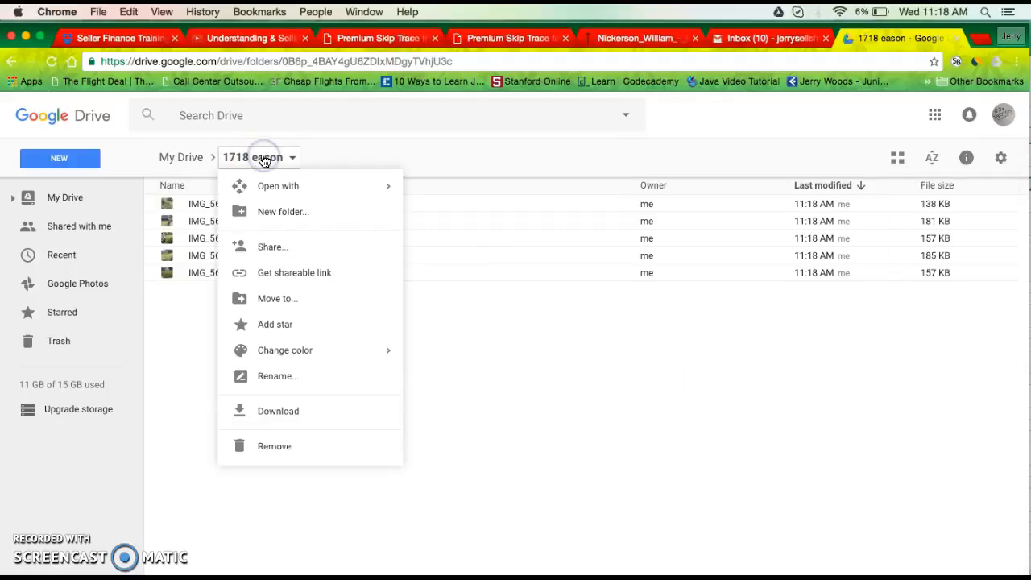
{"action": "mouse_move", "coordinate": [293, 164]}
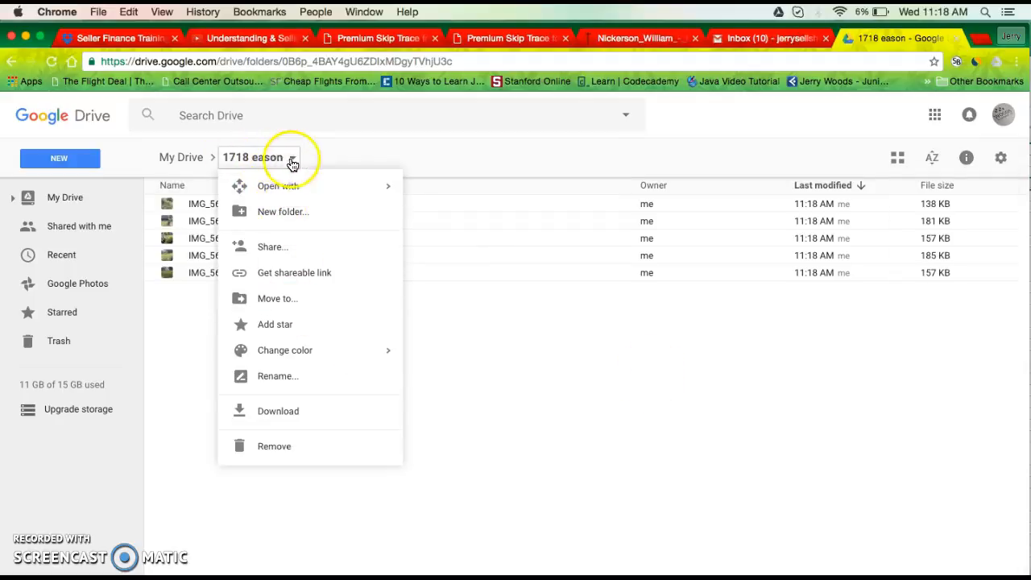
{"action": "mouse_move", "coordinate": [285, 350]}
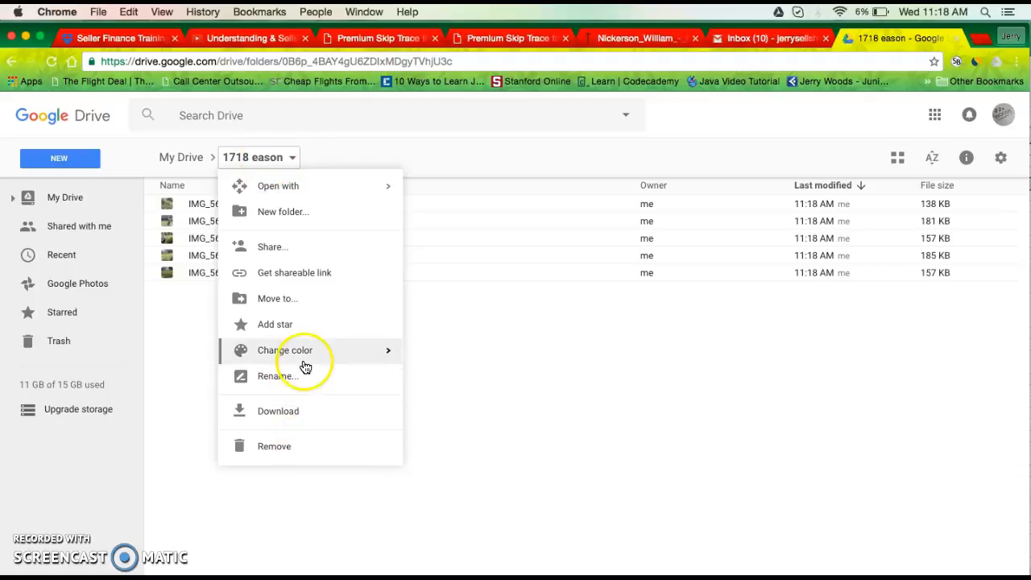
Enable link sharing on the 1718 eason folder and reveal its shareable link
{"action": "left_click", "coordinate": [293, 272]}
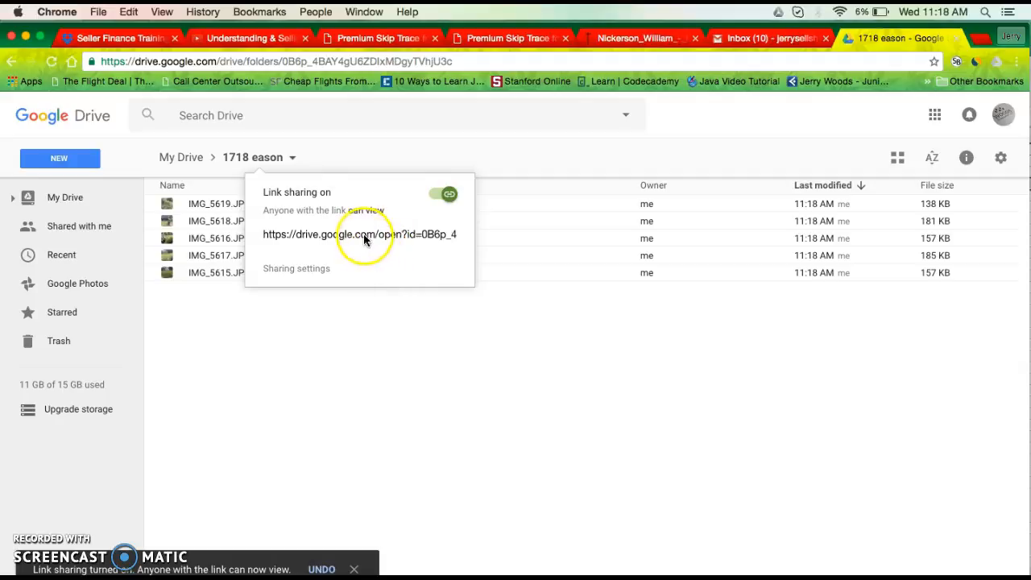
{"action": "left_click", "coordinate": [359, 235]}
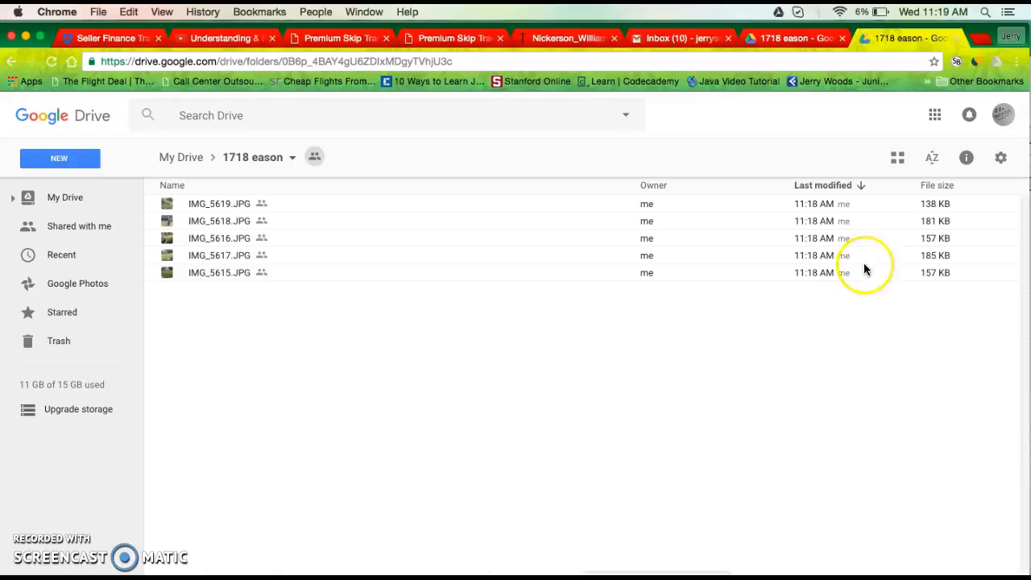
{"action": "left_click", "coordinate": [314, 156]}
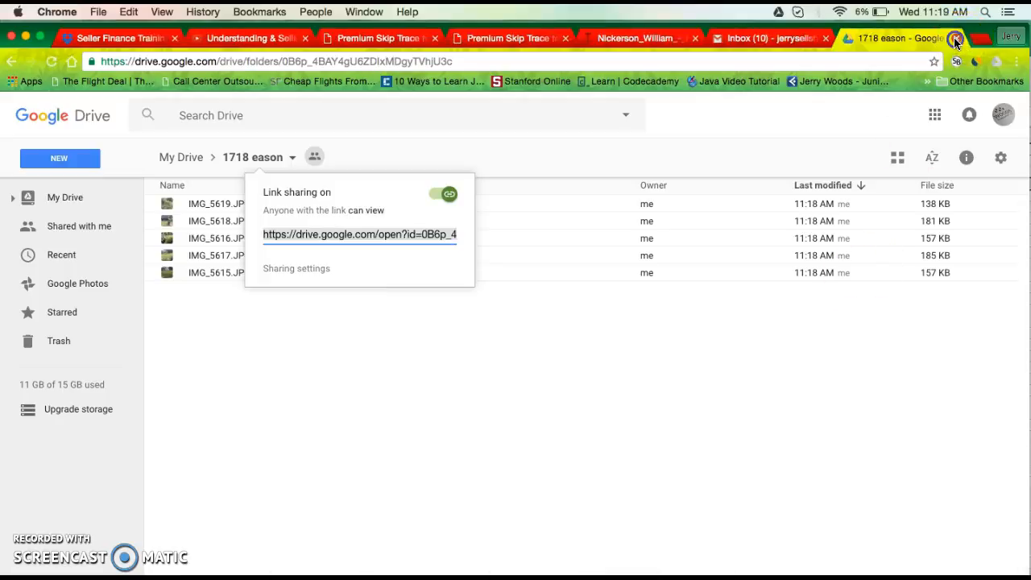
Switch through the Gmail tab to the open real-estate book PDF
{"action": "left_click", "coordinate": [765, 39]}
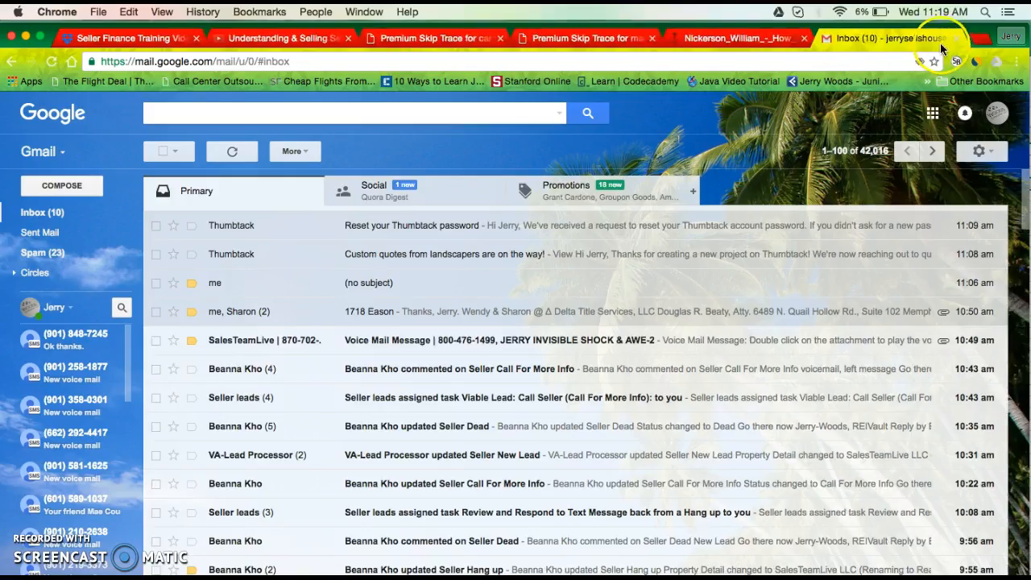
{"action": "left_click", "coordinate": [741, 39]}
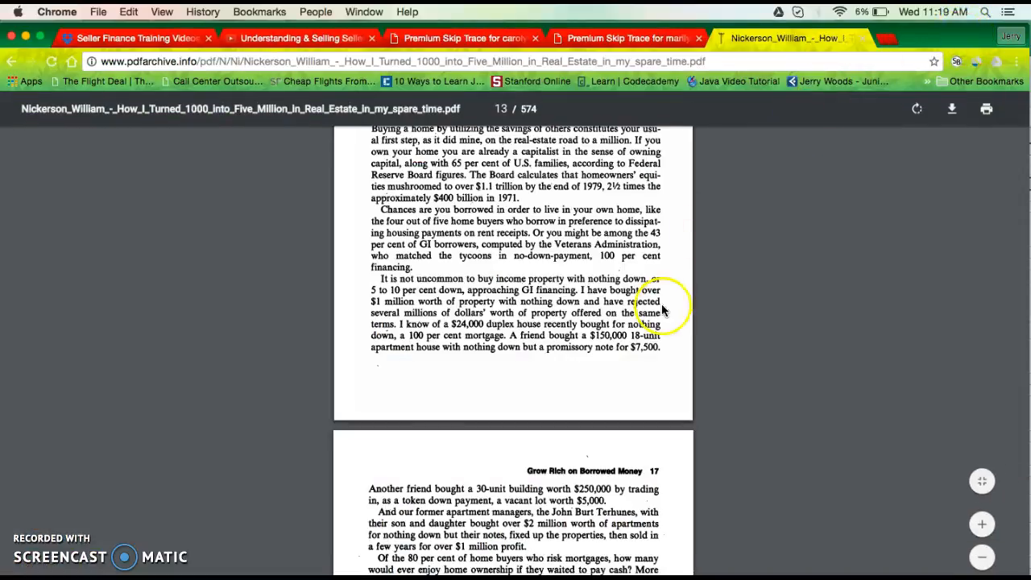
{"action": "mouse_move", "coordinate": [662, 309]}
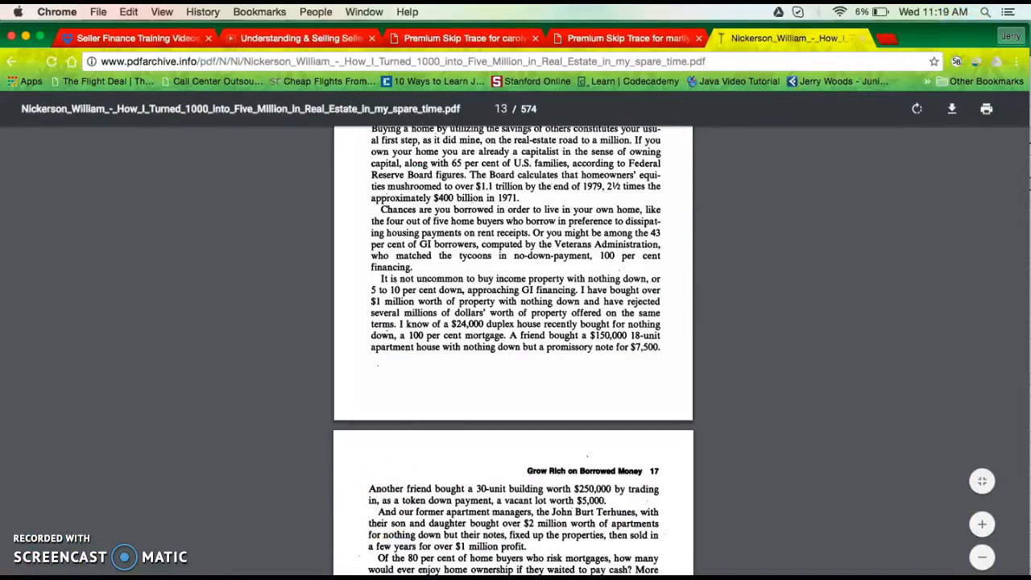